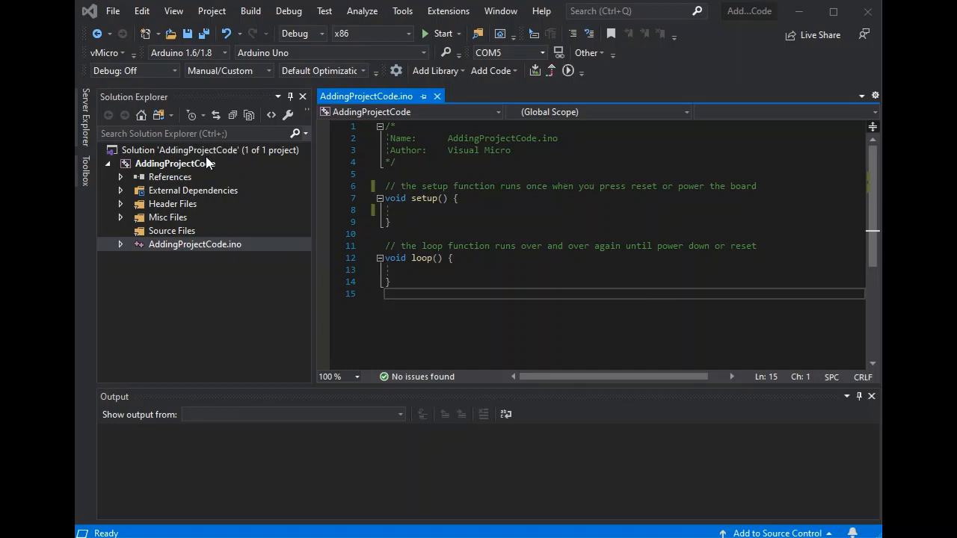
Bring up the AddingProjectCode project's context menu in Solution Explorer
right_click(173, 163)
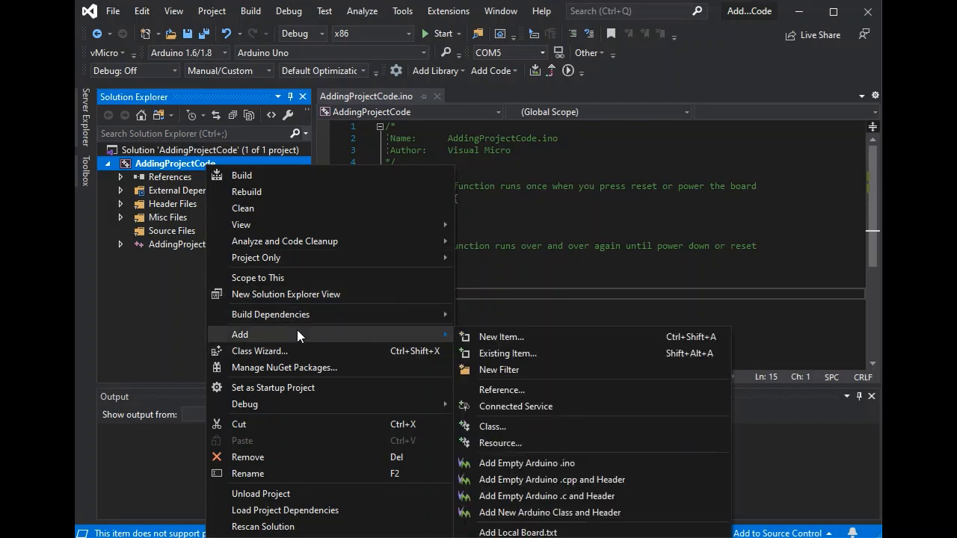
mouse_move(612, 344)
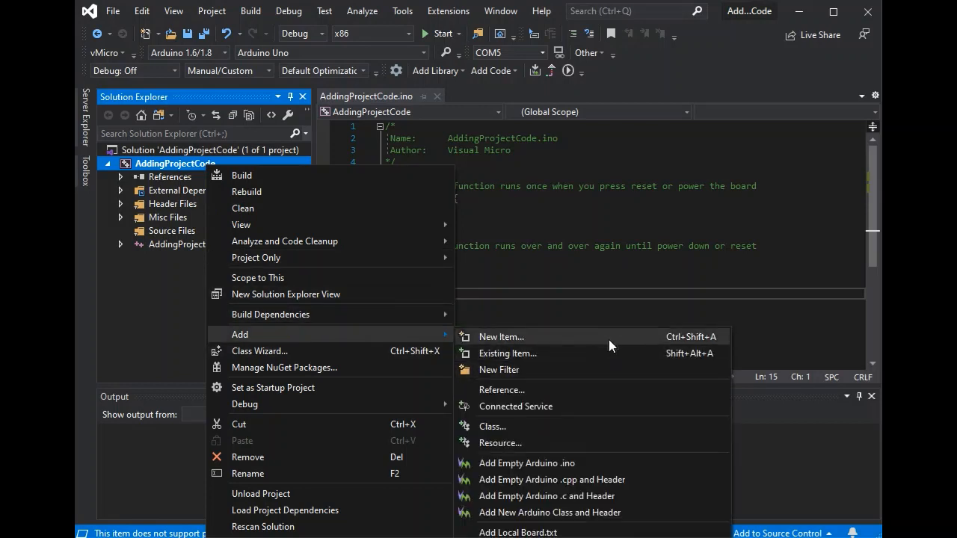
mouse_move(646, 511)
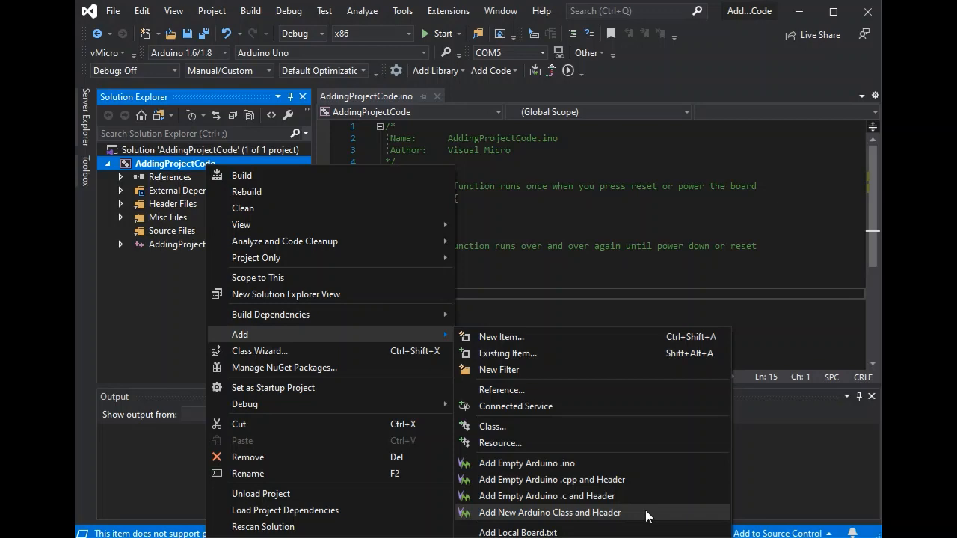
mouse_move(585, 350)
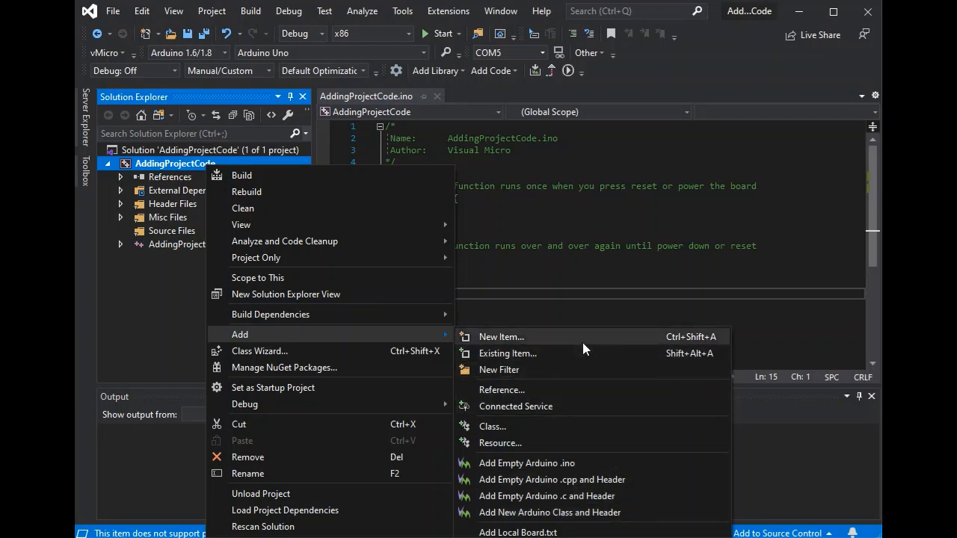
Choose a new Arduino Code item and keep the name SketchCode.ino
click(501, 337)
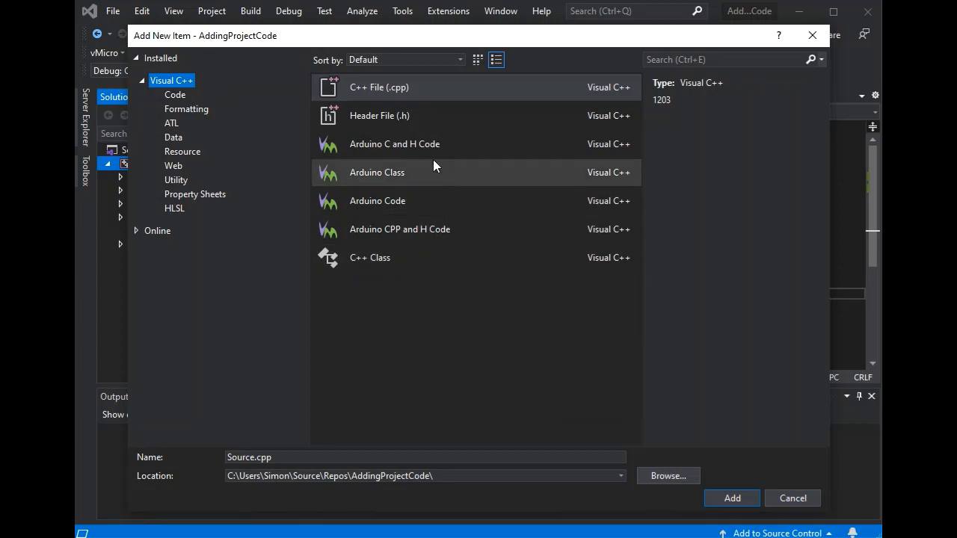
click(377, 200)
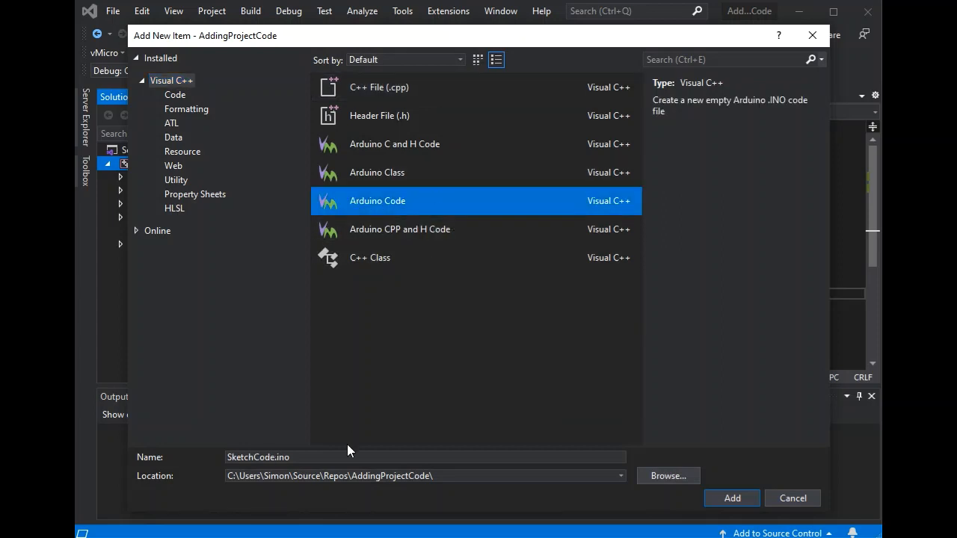
click(421, 475)
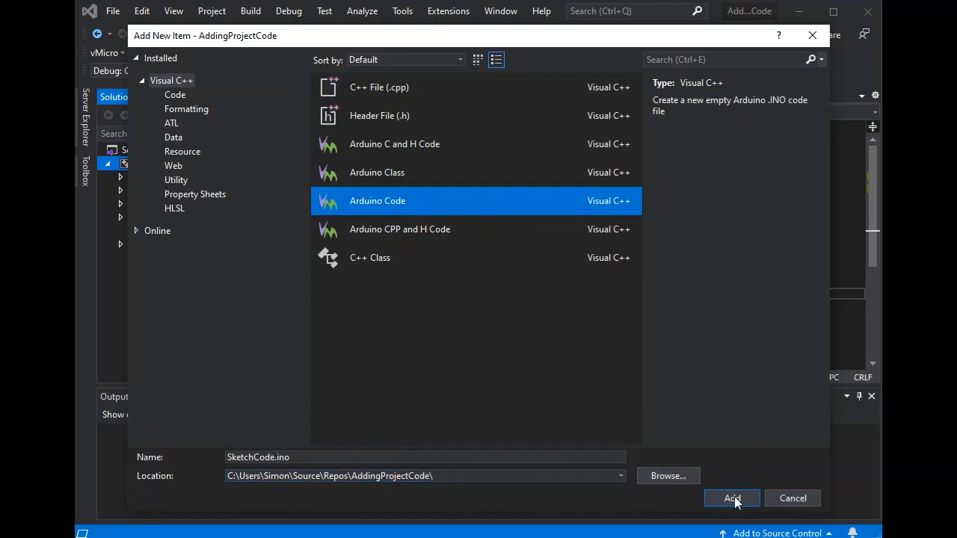
Add SketchCode.ino with an empty void sketchInoFunction() { } and return to the main sketch
click(731, 498)
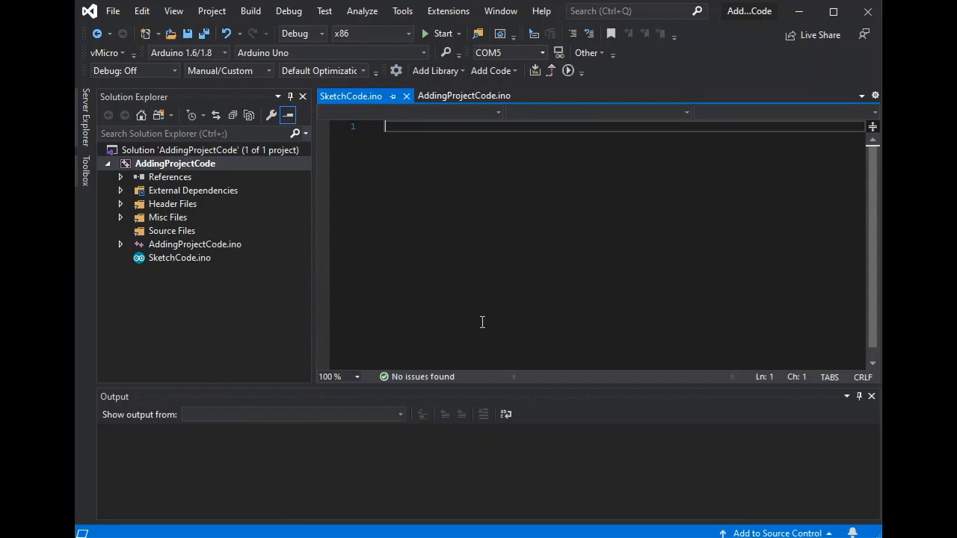
text(void sketch)
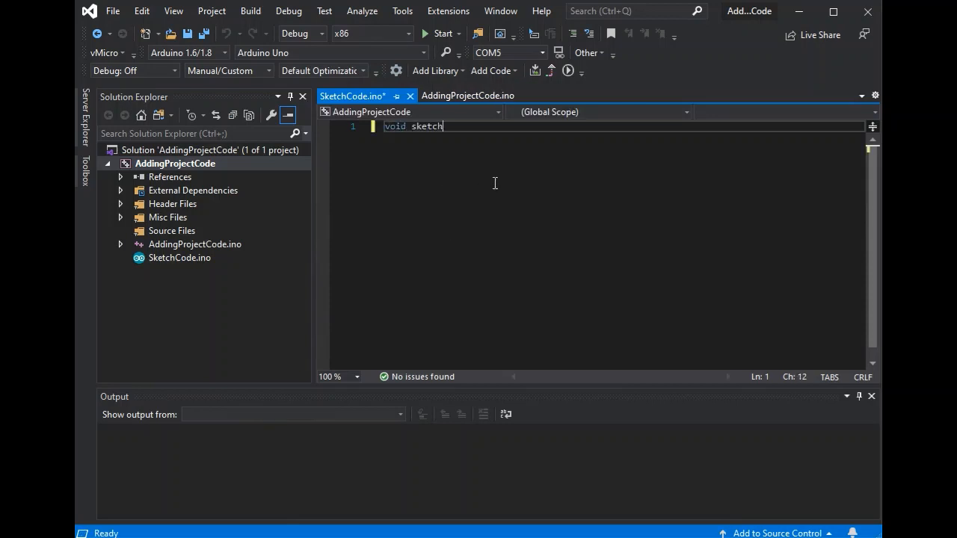
text(InoFunction)
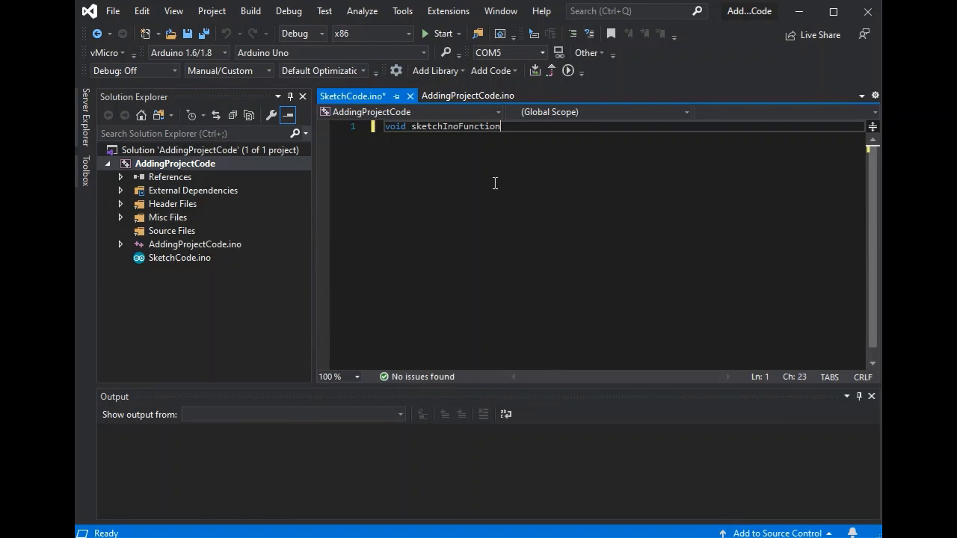
text(() {)
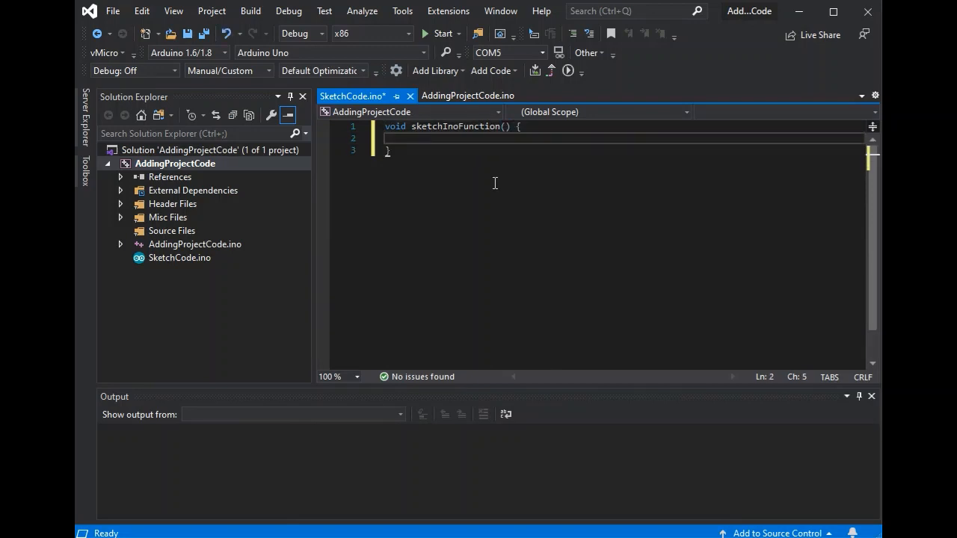
click(468, 95)
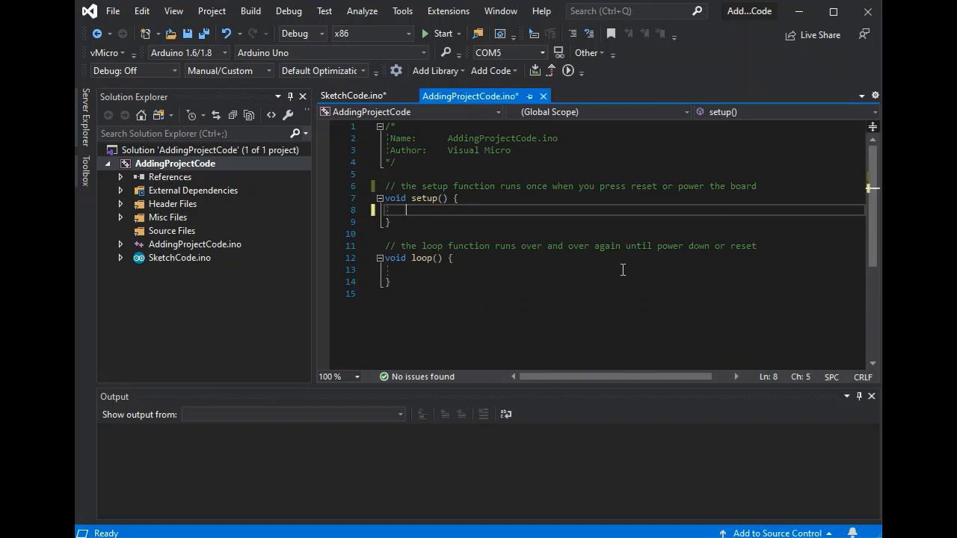
Call sketchInoFunction(); inside setup() of AddingProjectCode.ino
text(sketchInoFunction)
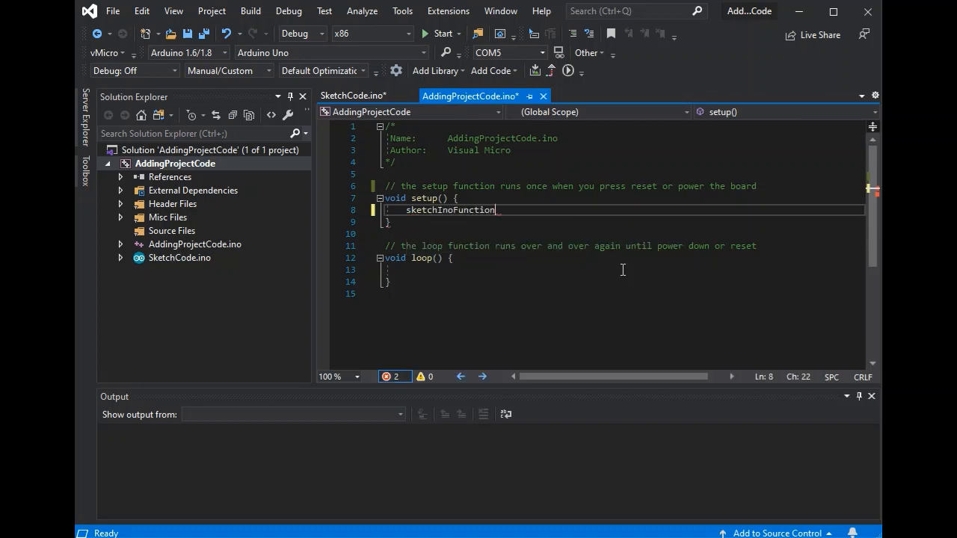
text(();)
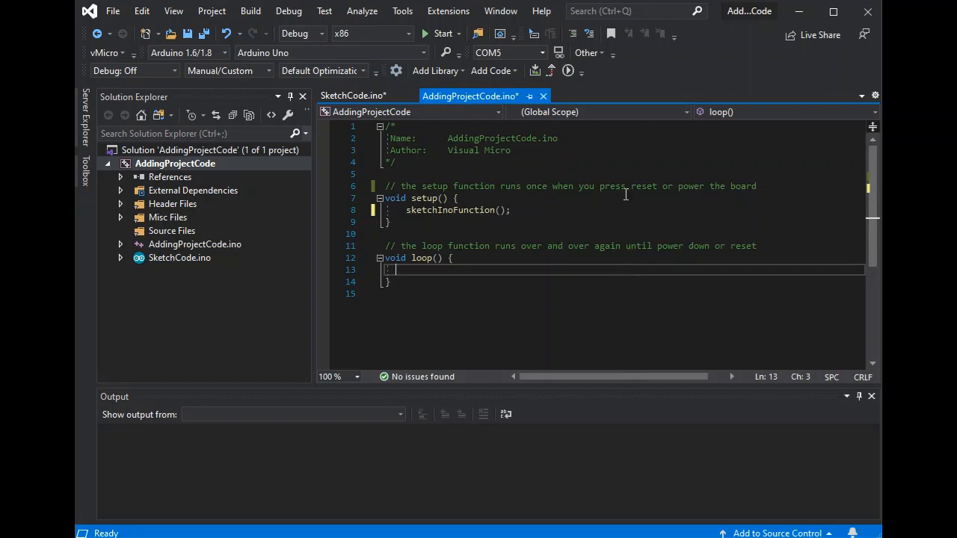
mouse_move(201, 266)
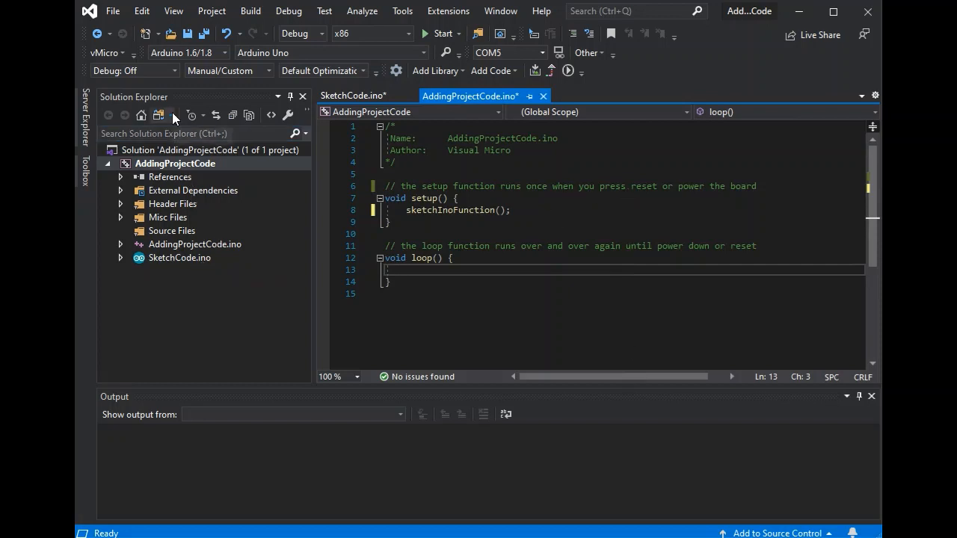
mouse_move(159, 115)
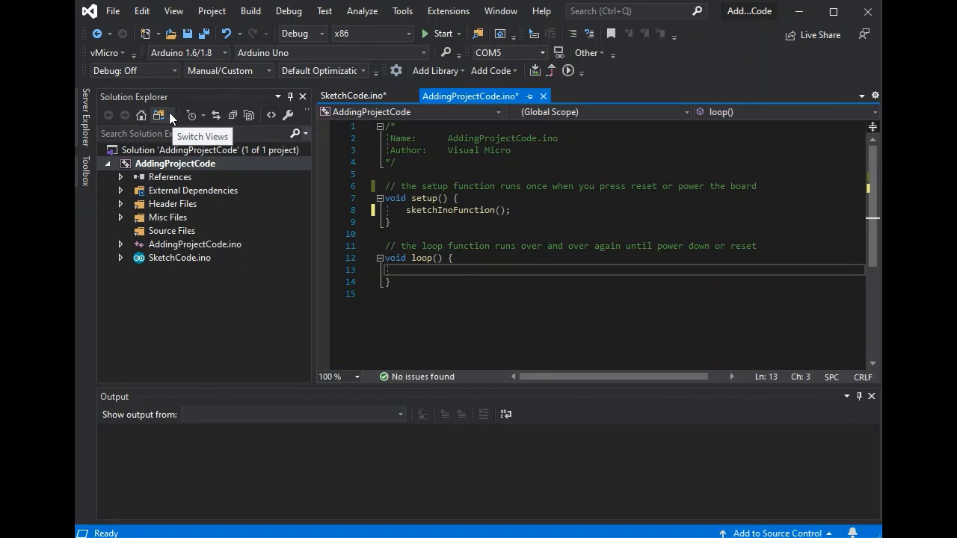
click(171, 114)
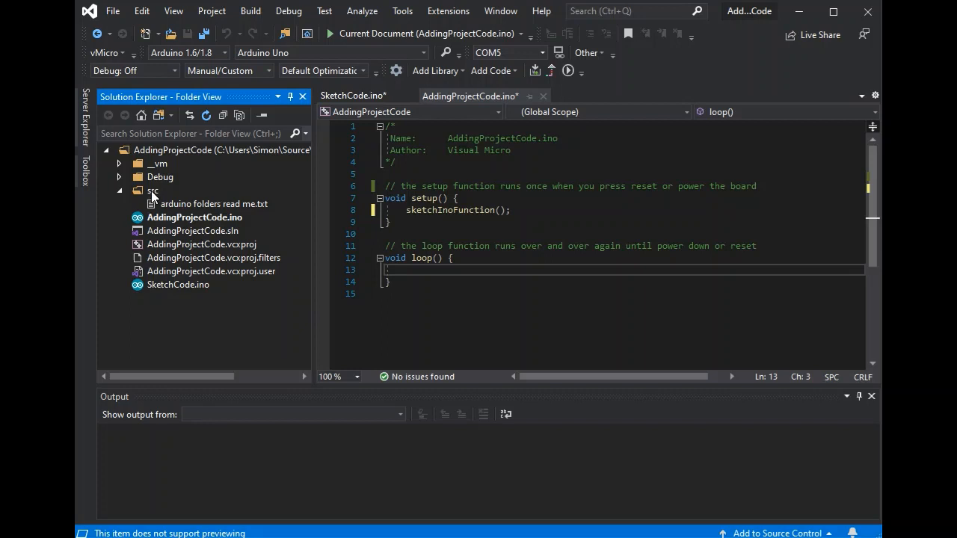
mouse_move(248, 209)
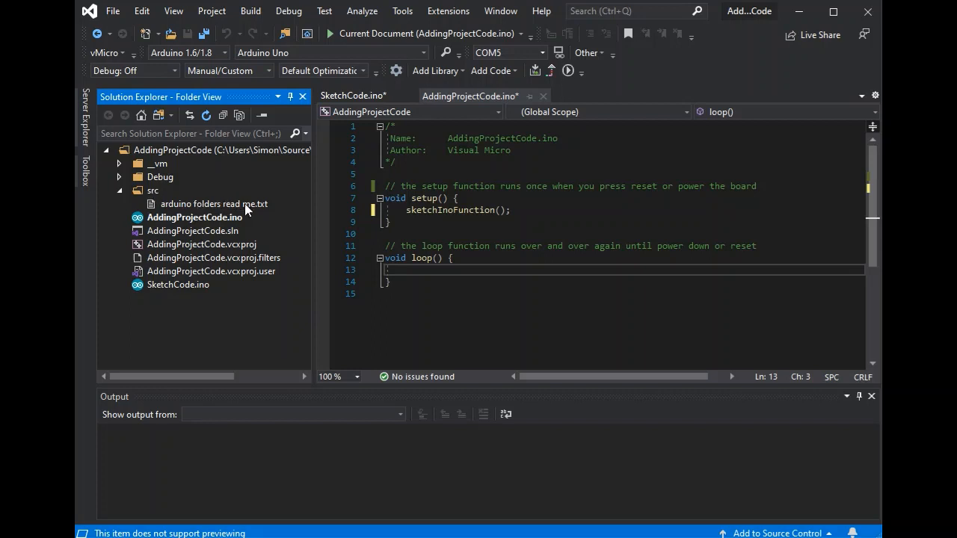
click(213, 203)
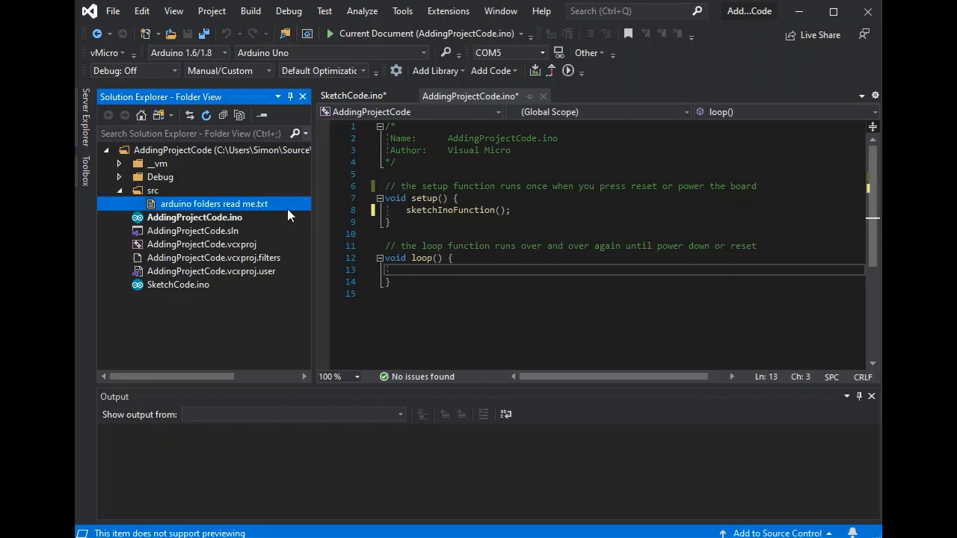
mouse_move(272, 214)
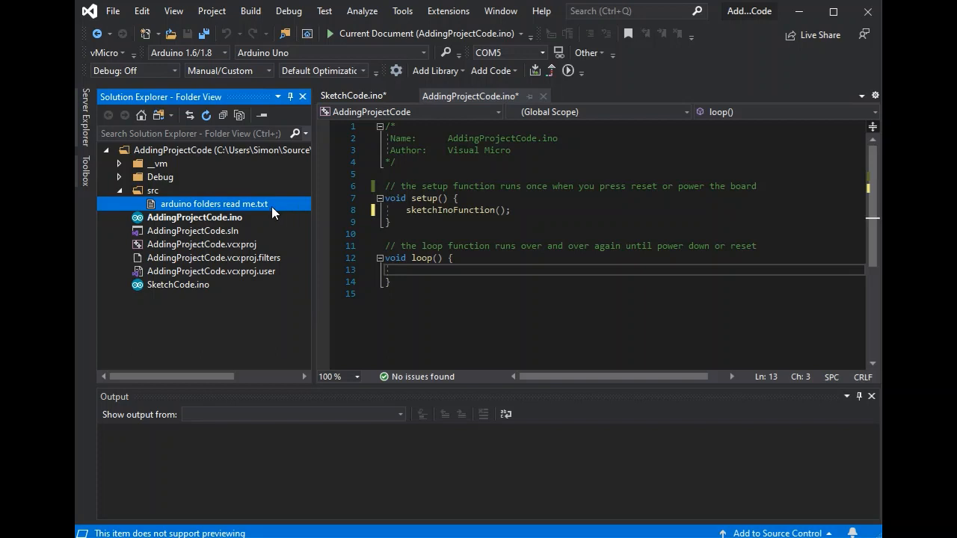
mouse_move(261, 278)
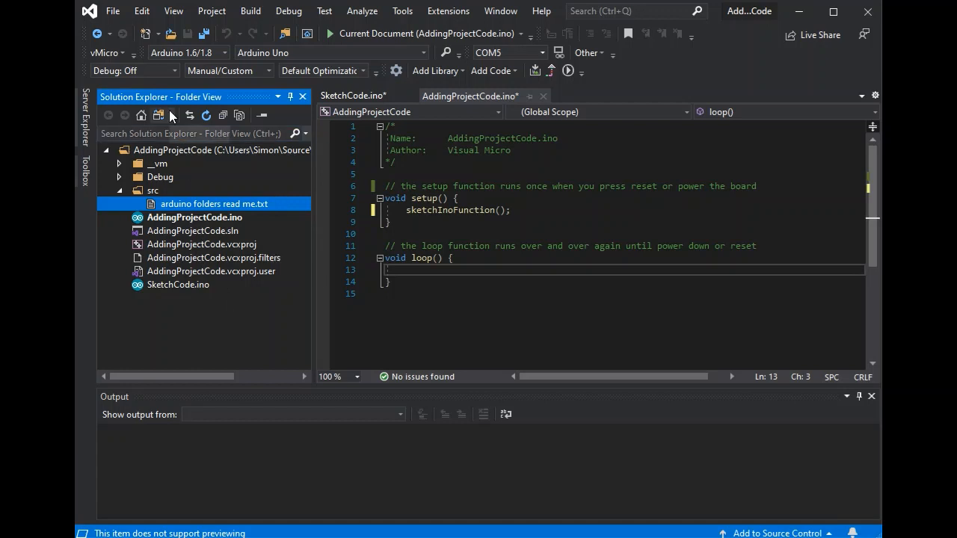
click(172, 115)
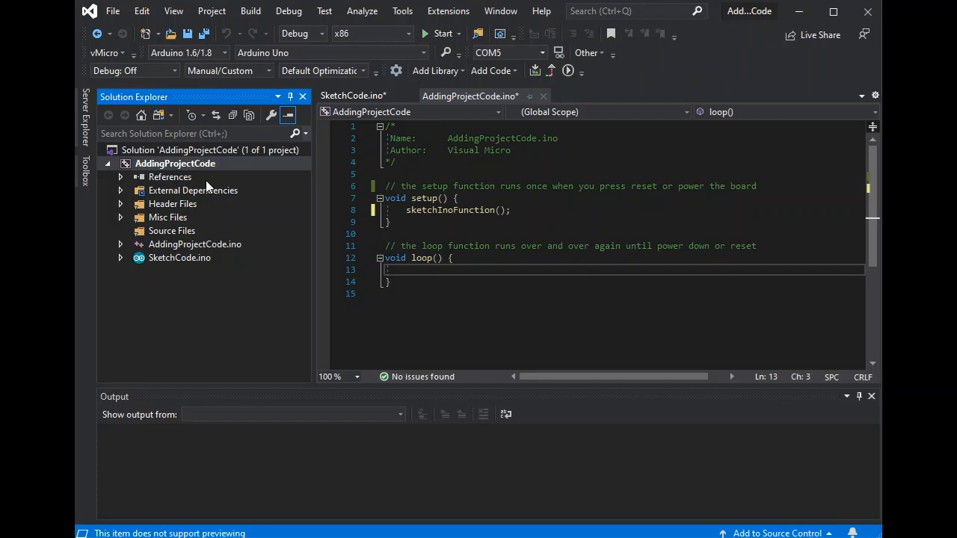
mouse_move(197, 166)
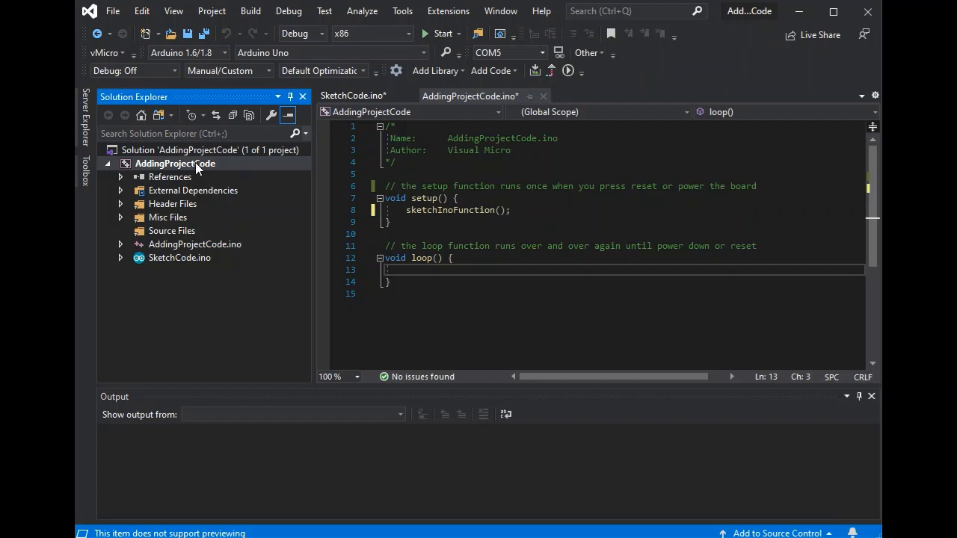
Add an Arduino CPP and H Code pair named RootCPP at the project root
right_click(176, 163)
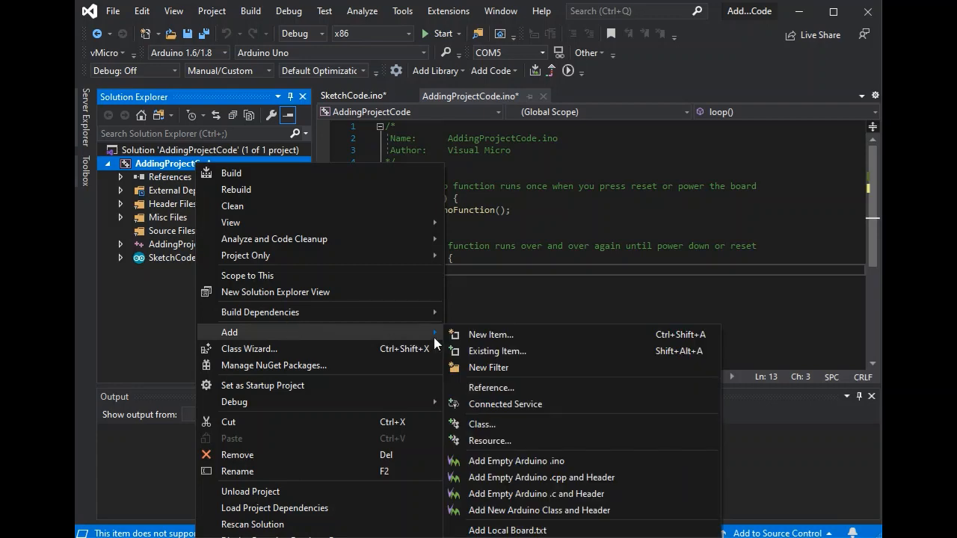
click(491, 335)
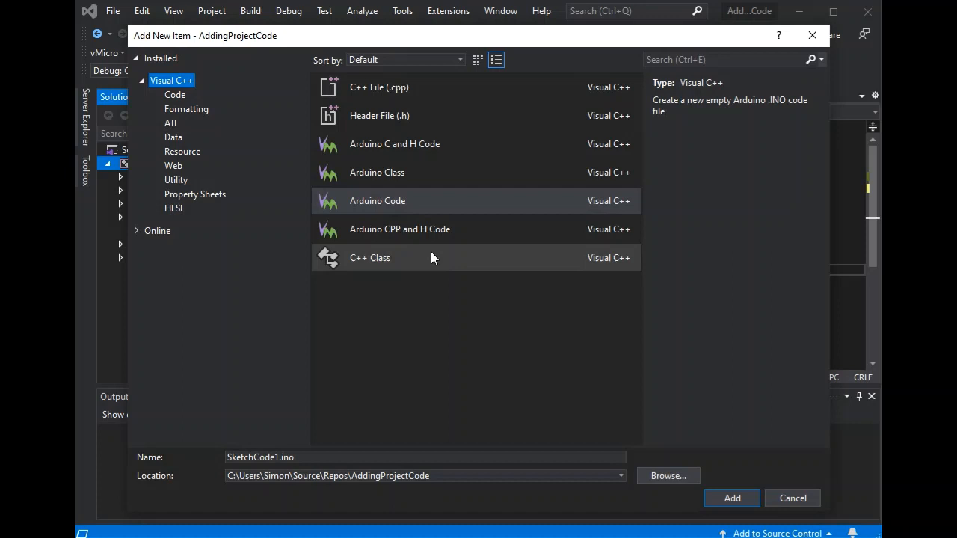
click(399, 230)
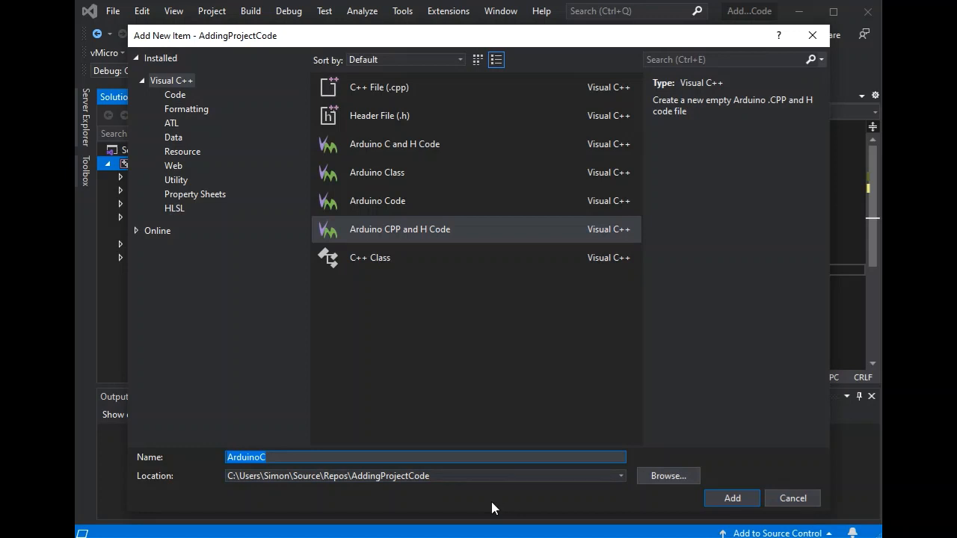
text(Local)
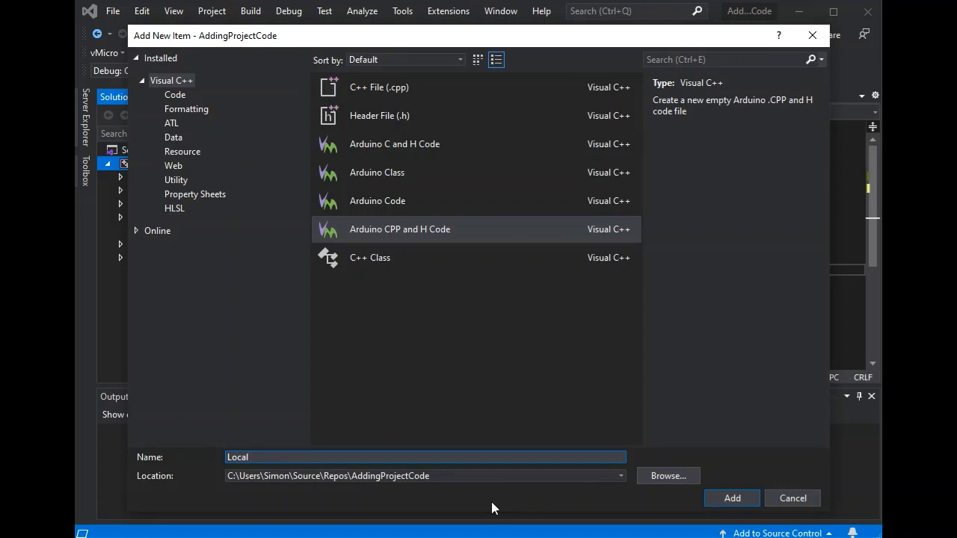
text(RootCPP)
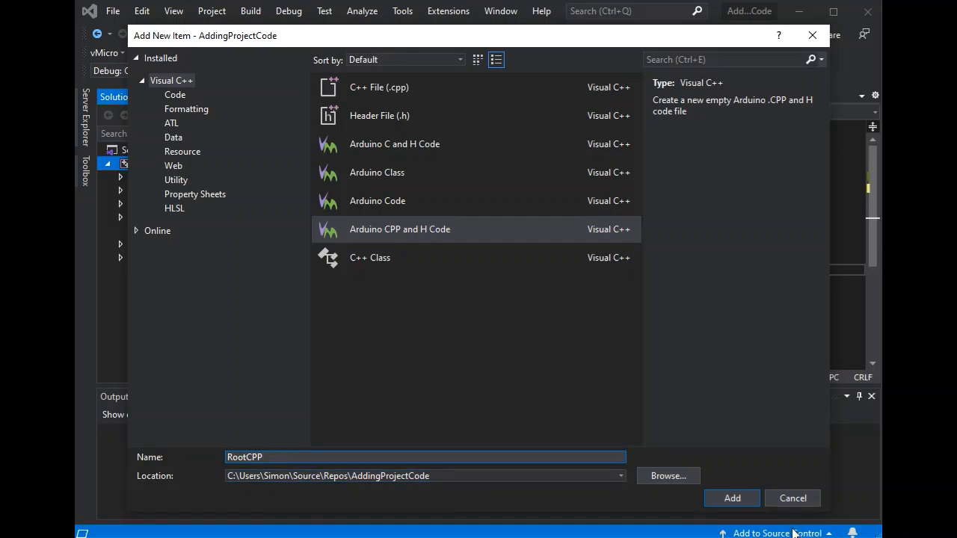
click(733, 498)
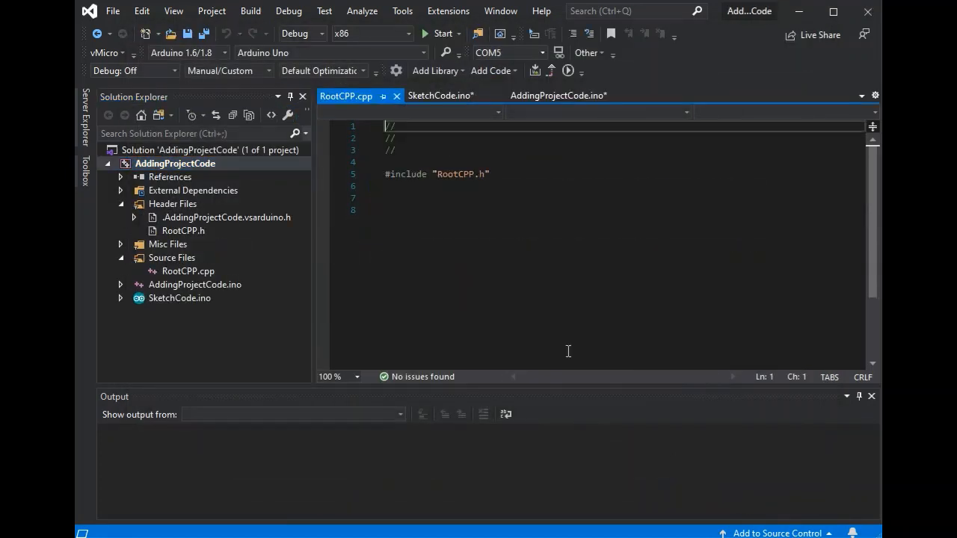
Add #include "RootCPP.h" above setup() in AddingProjectCode.ino
click(183, 230)
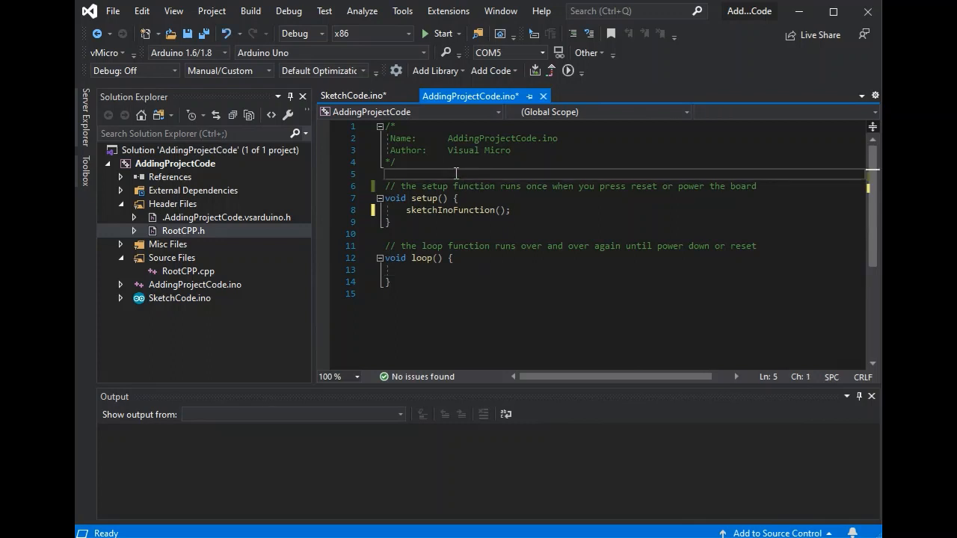
text(#include "RootCPP.h)
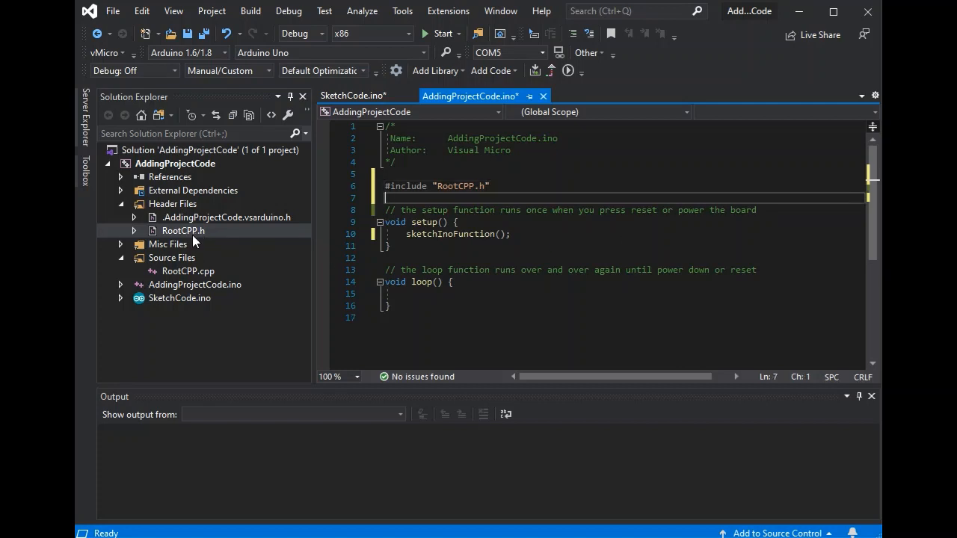
mouse_move(189, 241)
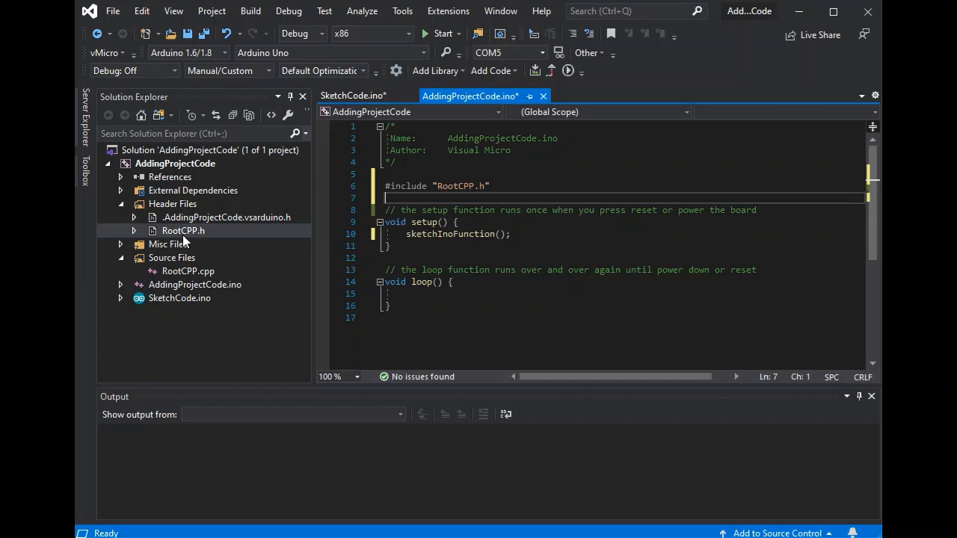
Define an empty void RootCPPFunction() { } in RootCPP.h and close SketchCode.ino
double_click(183, 230)
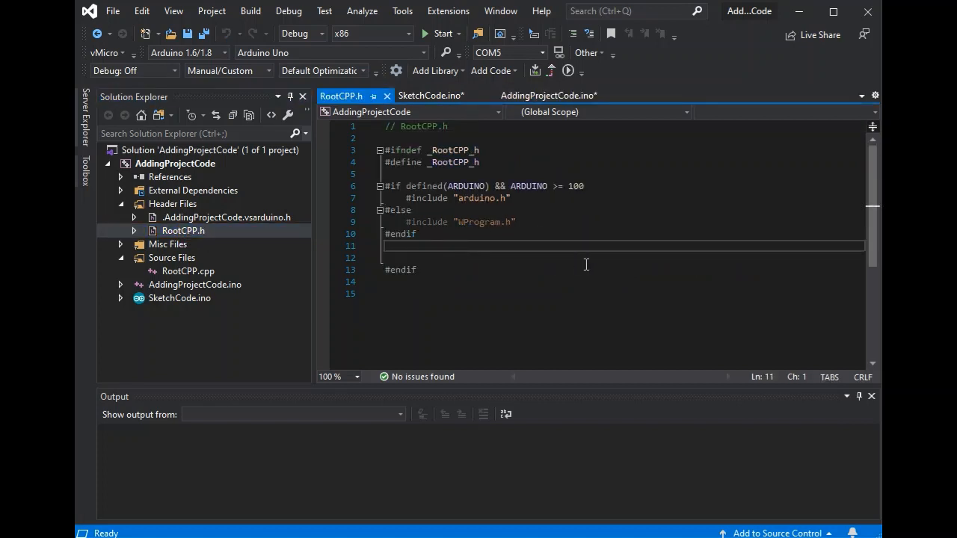
text(void)
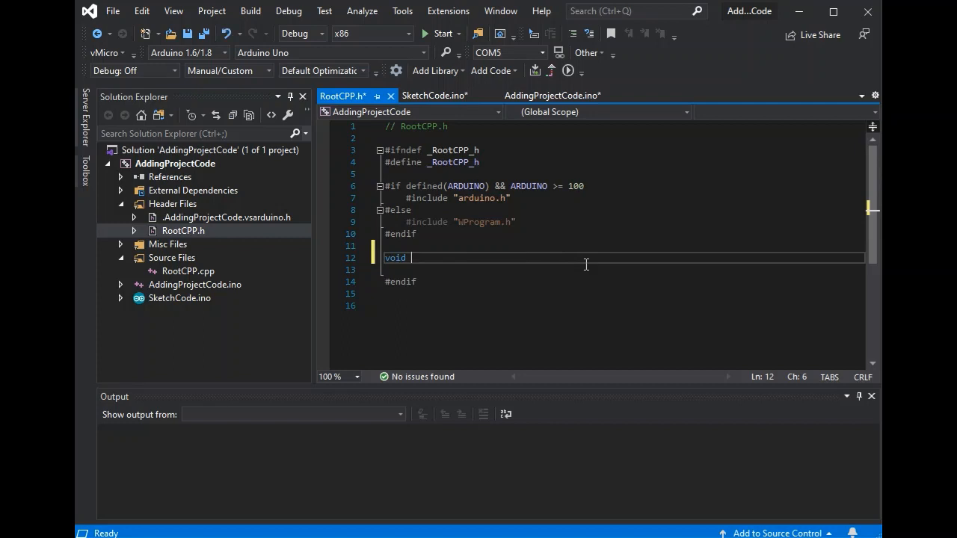
text(RootCPP)
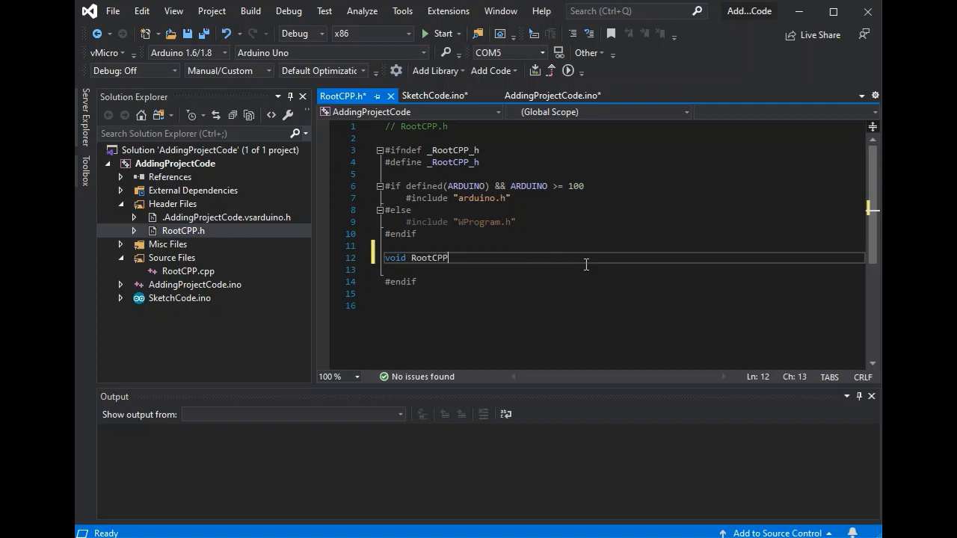
text(Function()P)
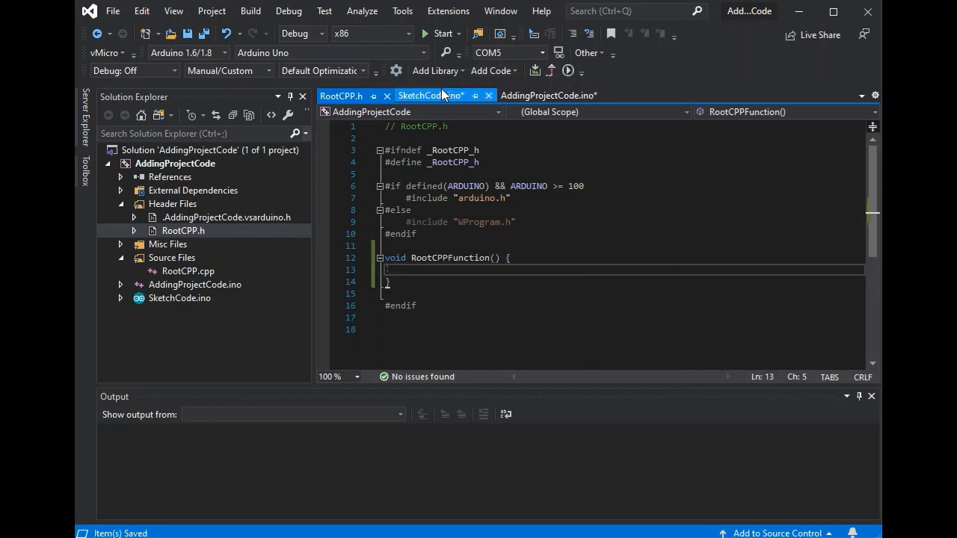
click(430, 95)
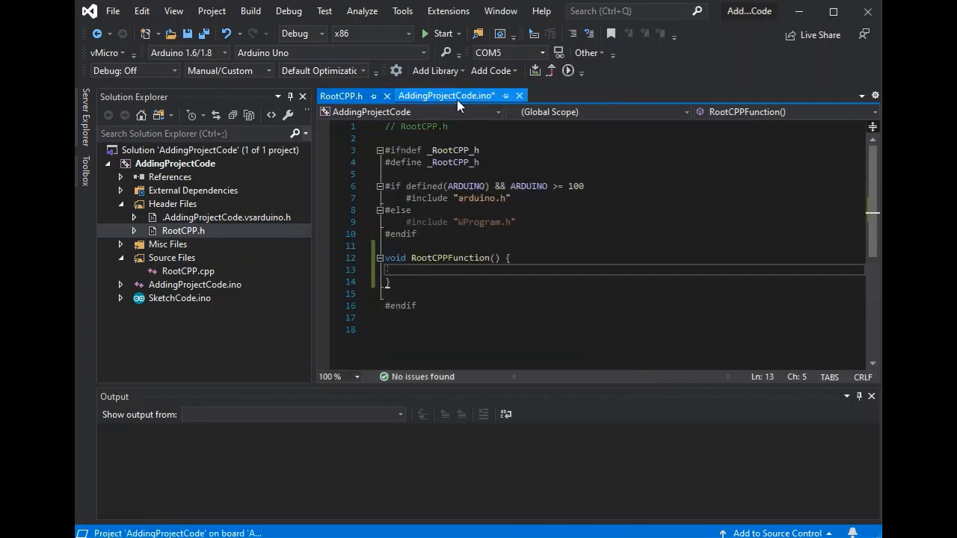
Add RootCPPFunction(); to setup() and view the project's folders on disk
click(445, 96)
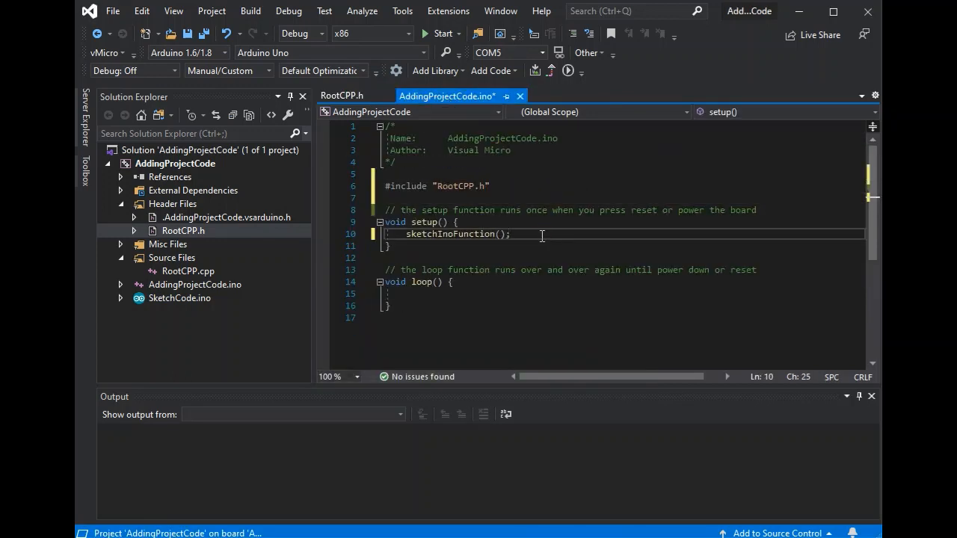
text(RootCPPFunction)
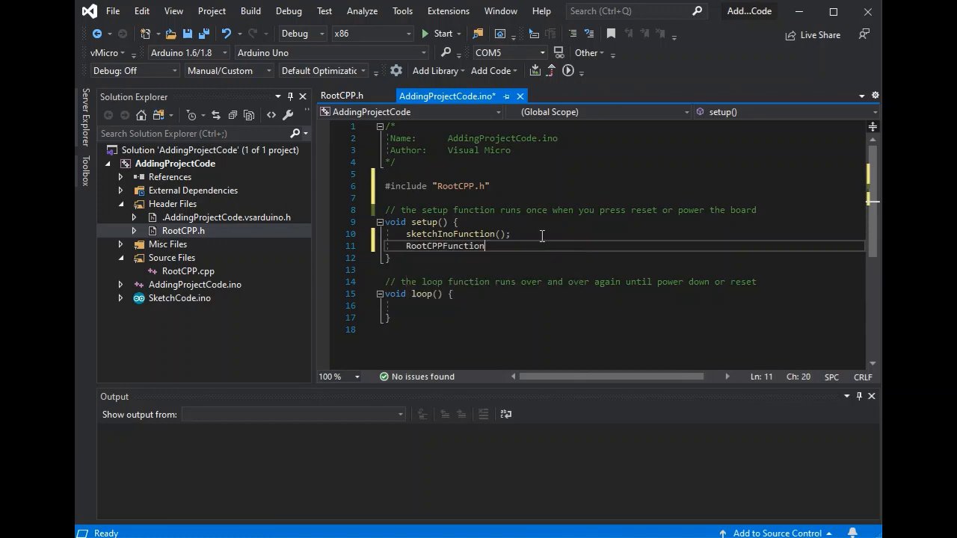
text(();)
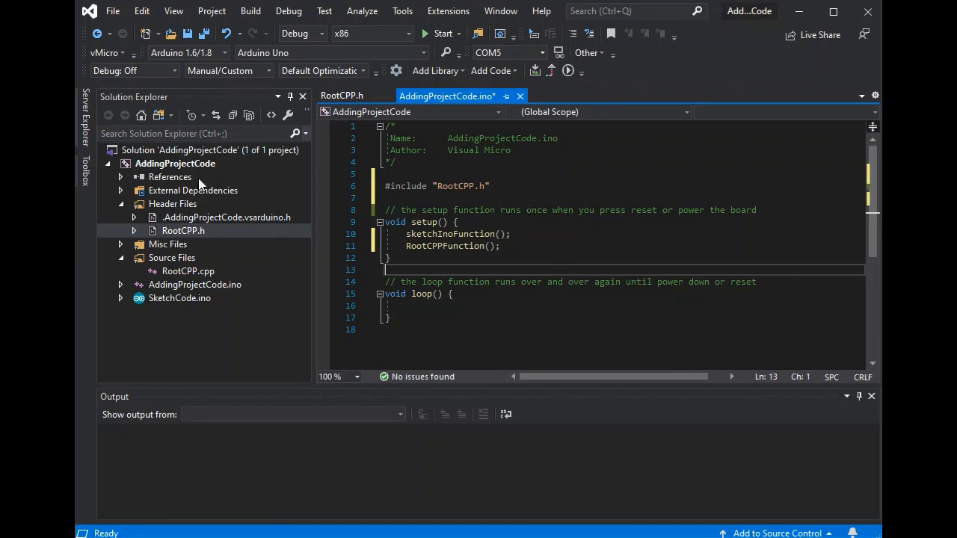
click(157, 114)
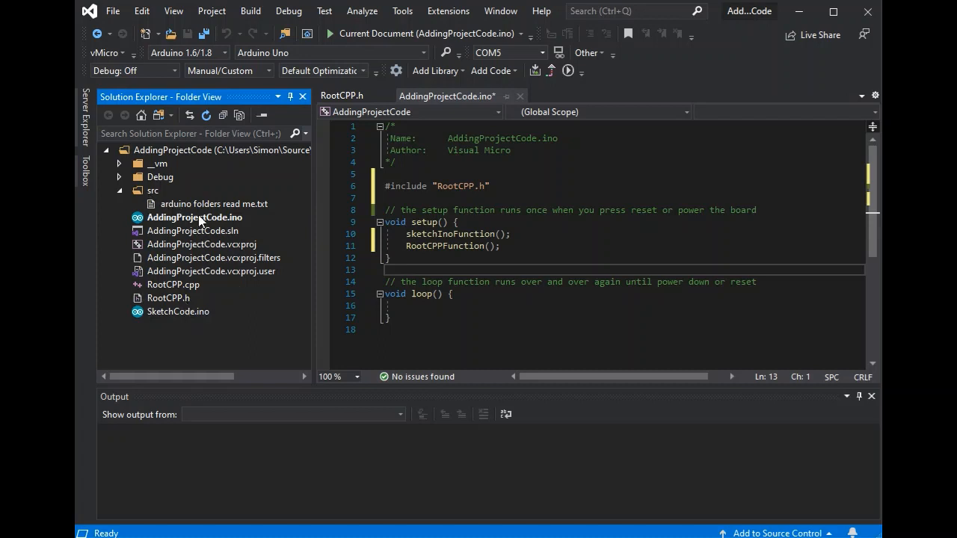
mouse_move(158, 115)
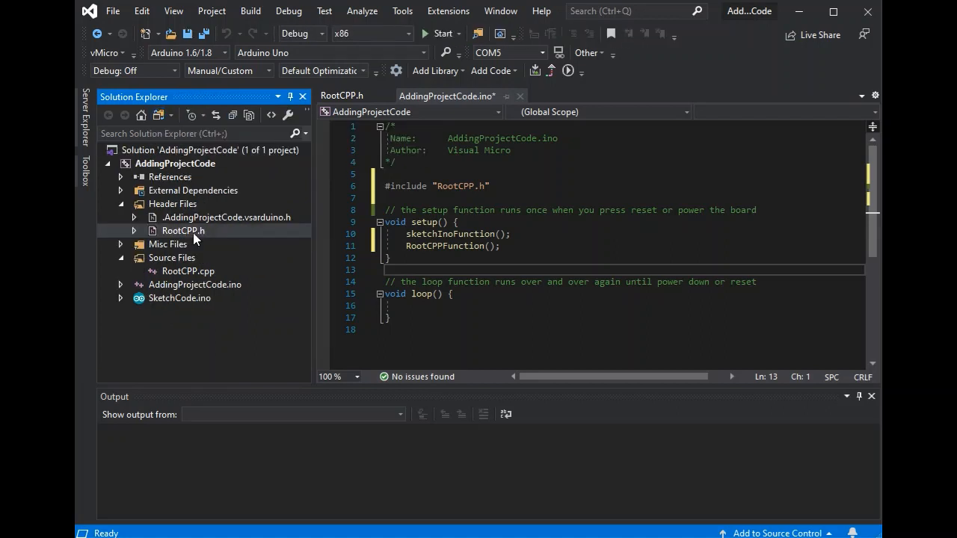
mouse_move(162, 166)
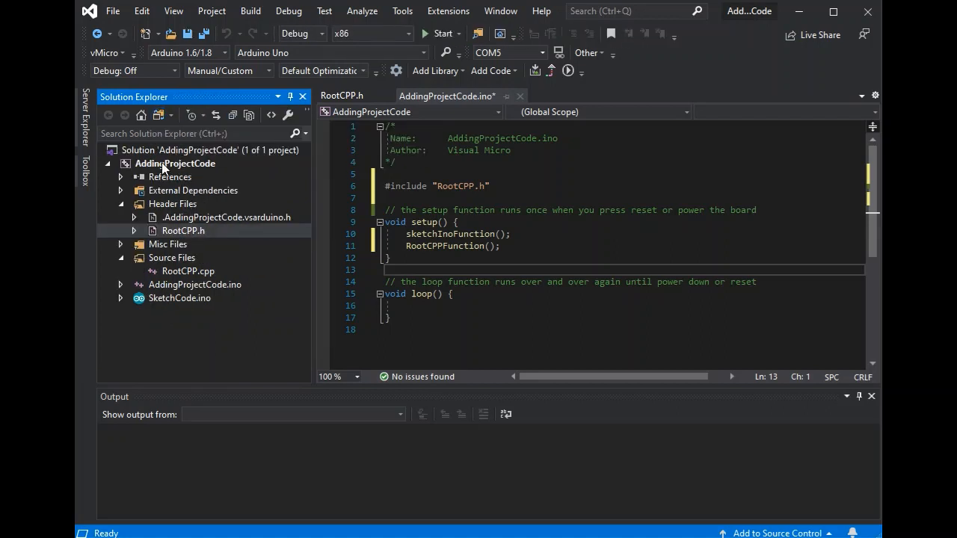
Add an Arduino CPP and H Code pair named srcCPP with \src appended to its location
right_click(175, 163)
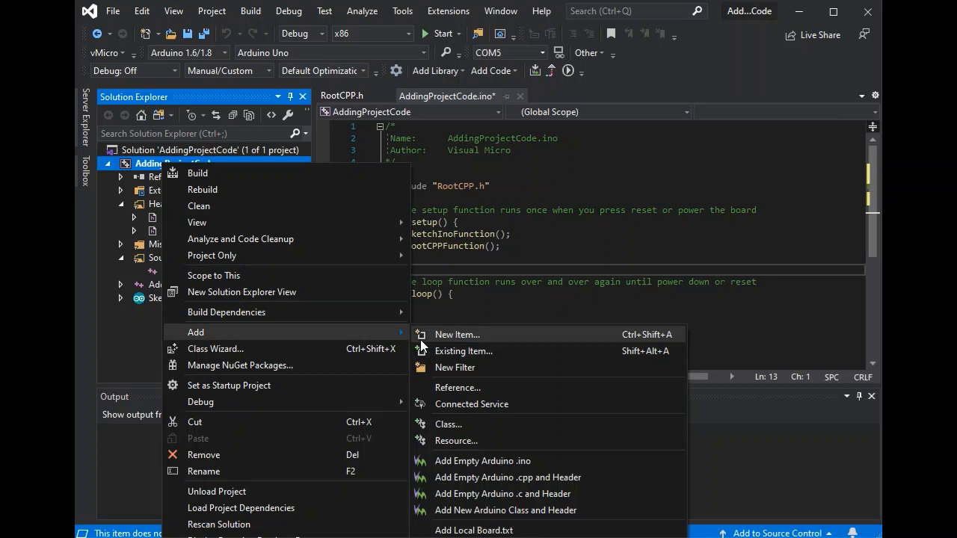
click(458, 335)
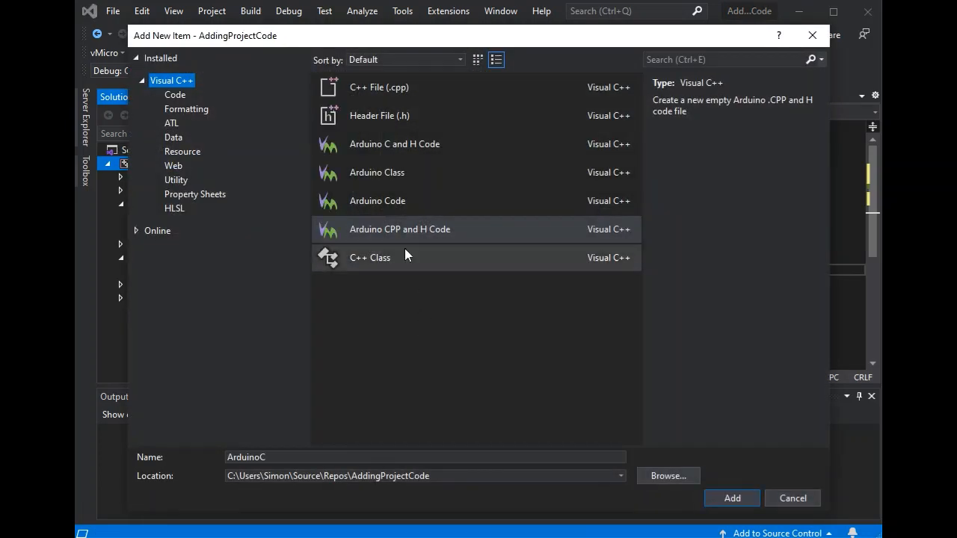
click(399, 230)
text(s)
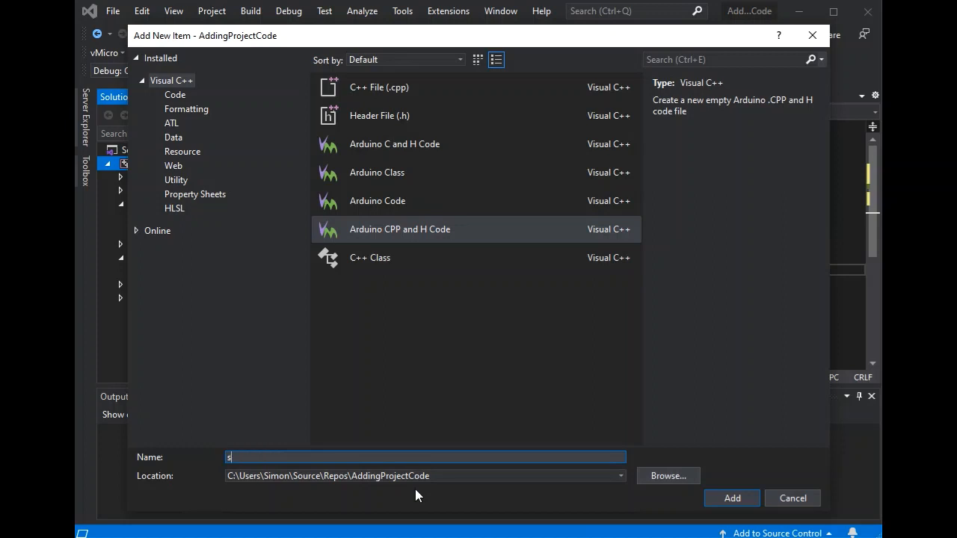
text(rcCPP)
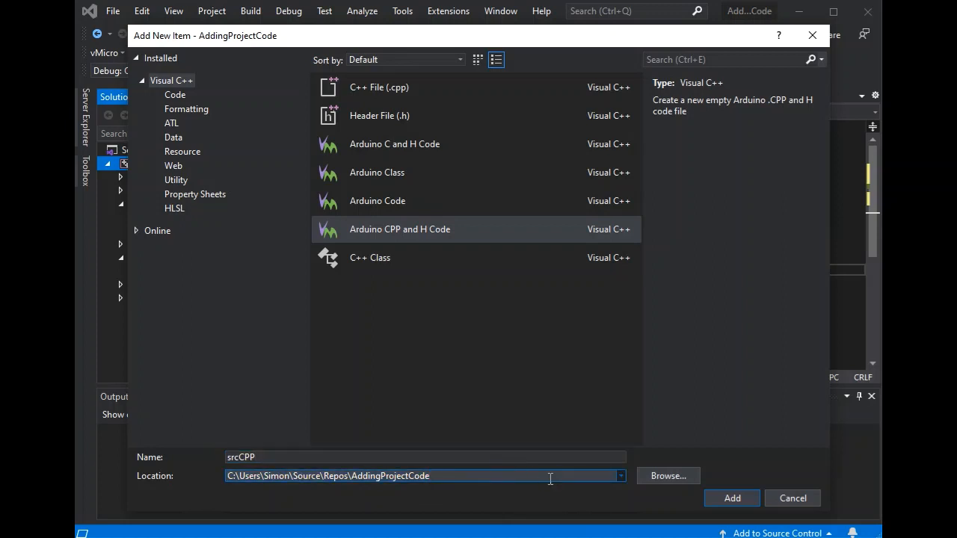
text(\src)
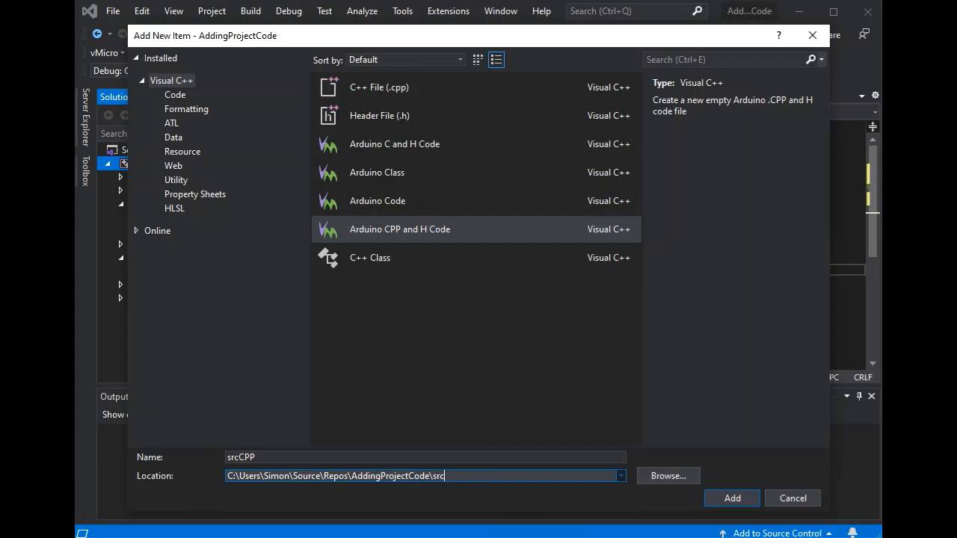
mouse_move(725, 469)
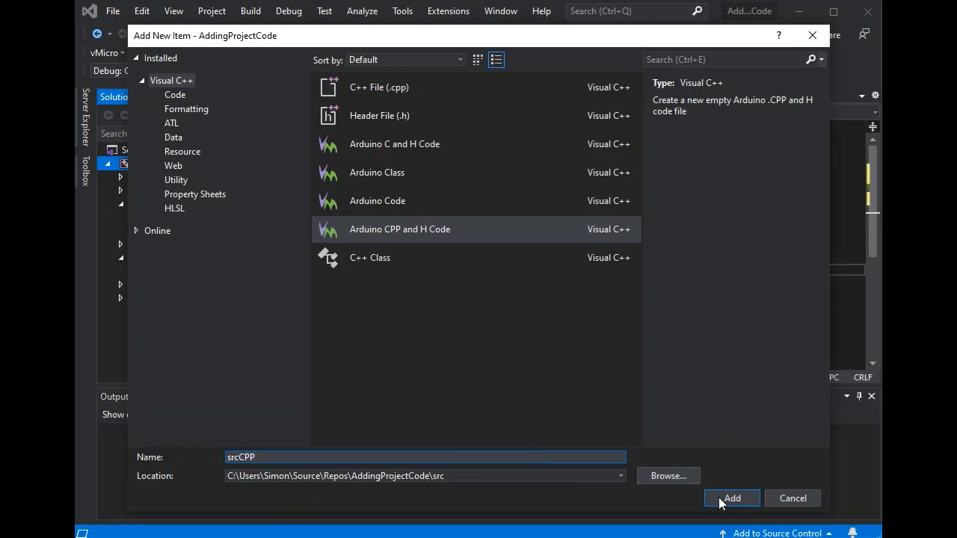
click(731, 498)
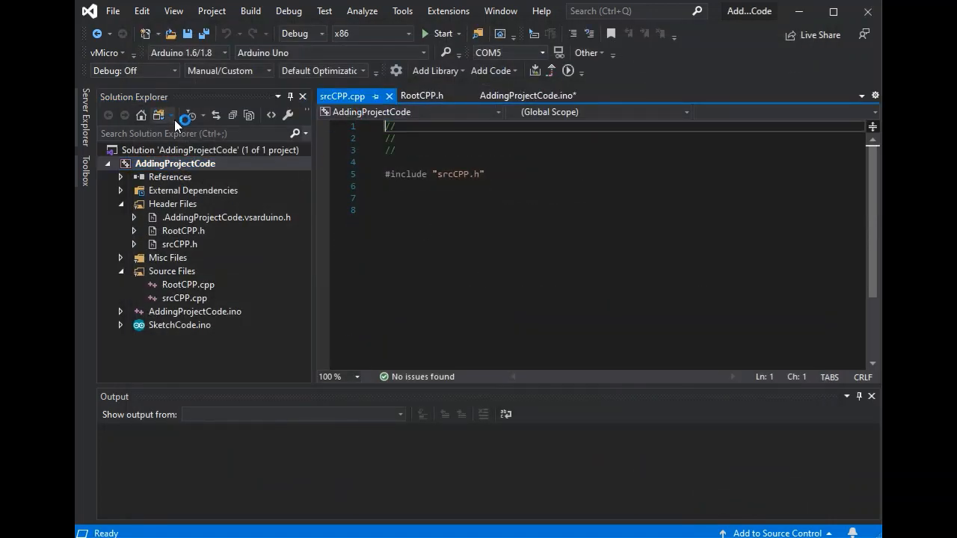
Confirm srcCPP.cpp and srcCPP.h sit in src, then return to AddingProjectCode.ino
click(158, 115)
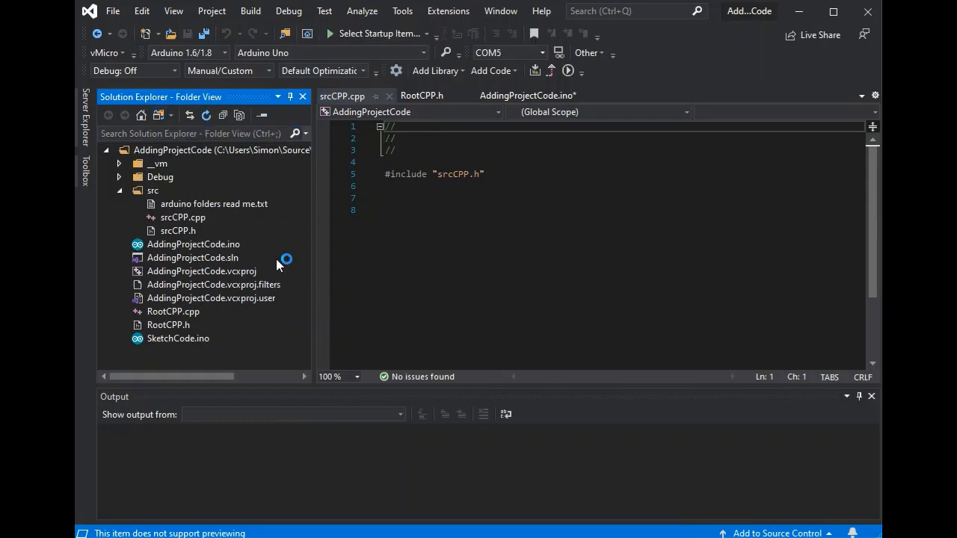
click(194, 134)
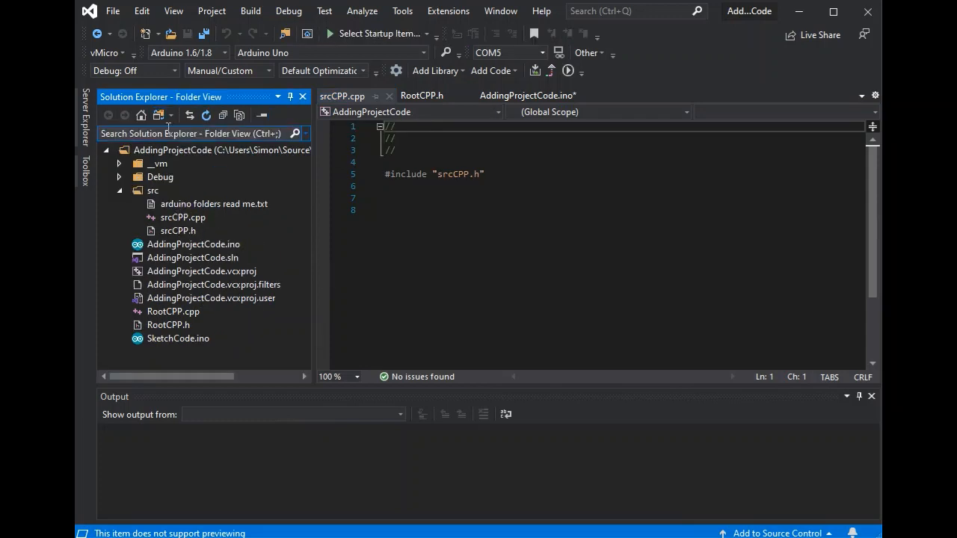
click(158, 115)
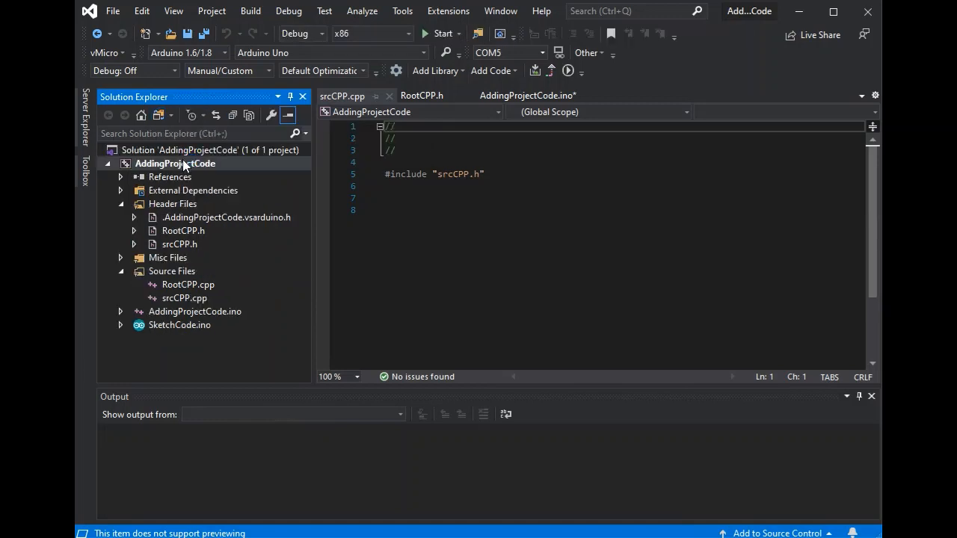
right_click(177, 163)
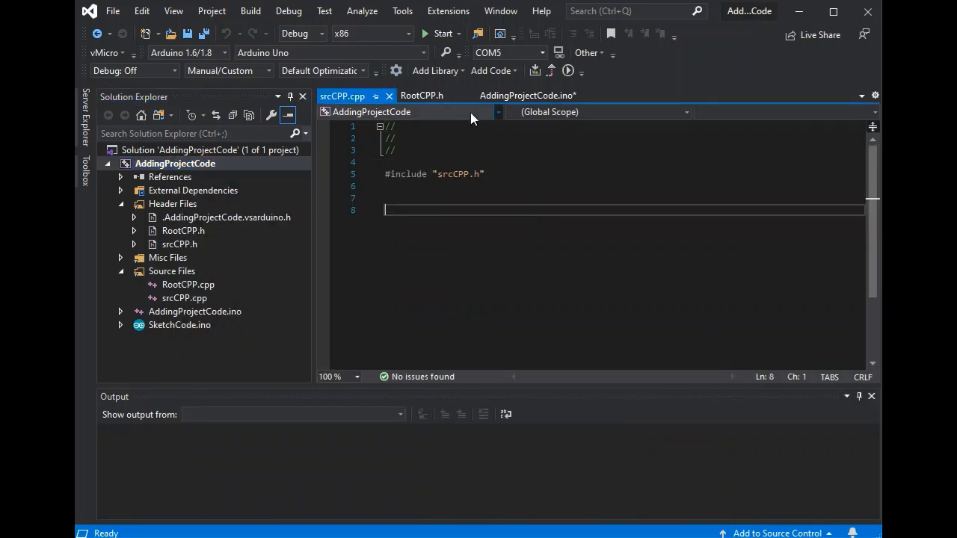
click(526, 95)
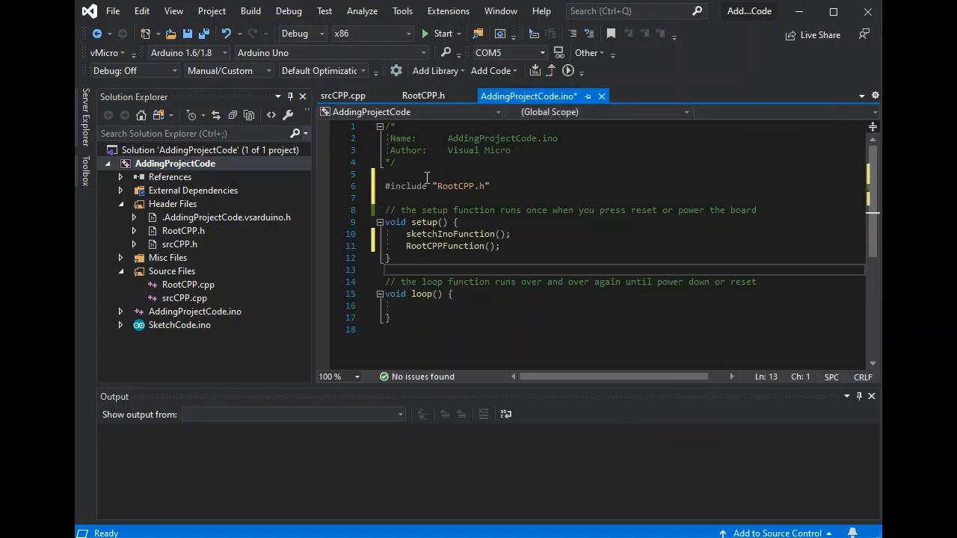
Add #include "src/srcCPP.h" beneath the RootCPP.h include and save the sketch
text(#include ")
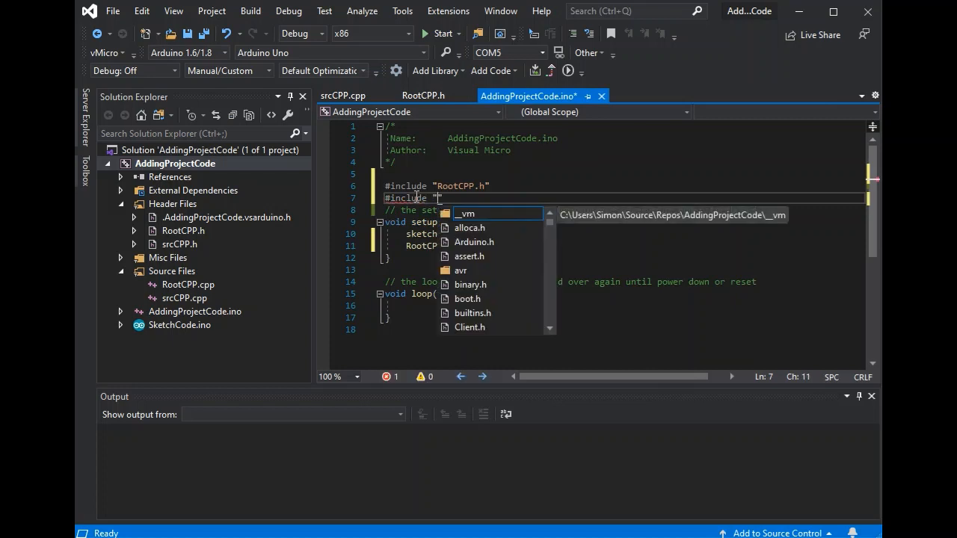
text(/srcCPP.h")
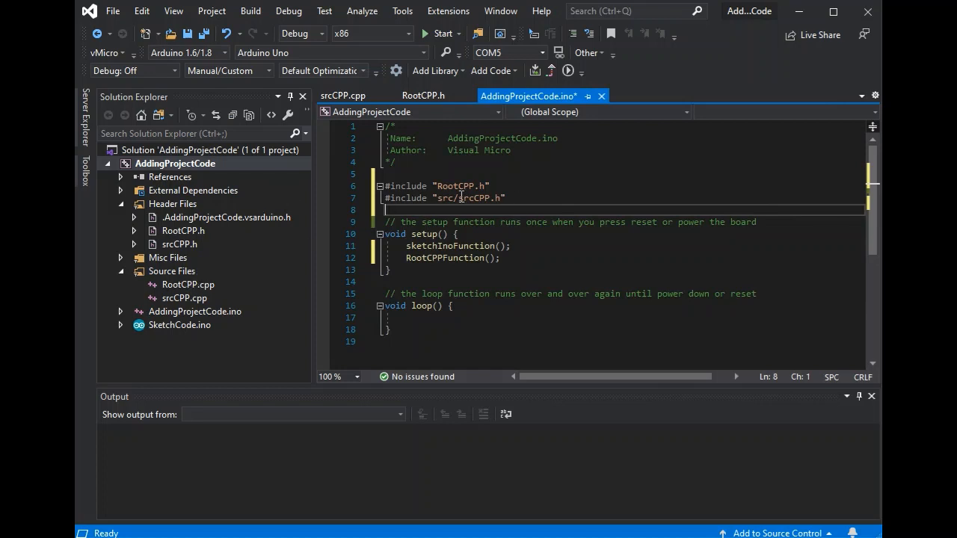
key(ctrl+s)
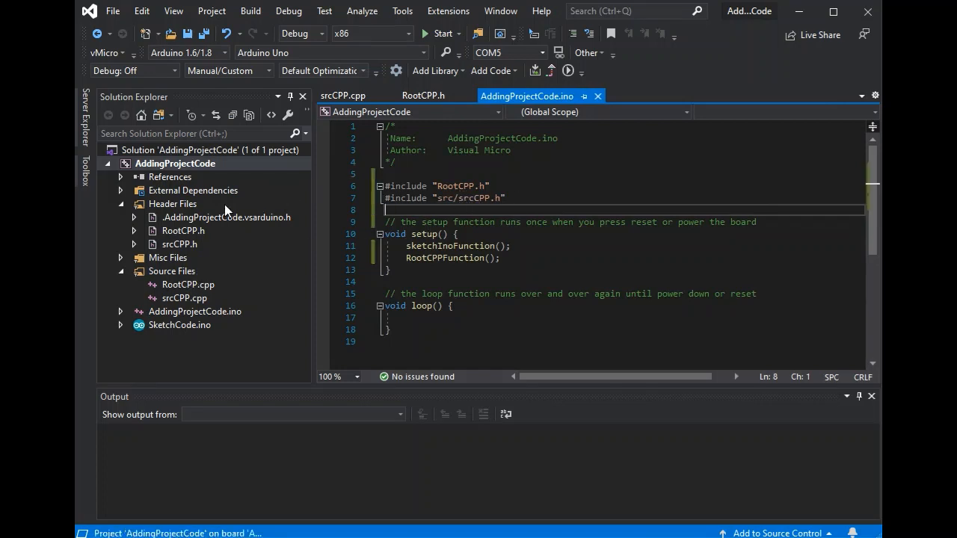
Start a new Arduino CPP and H item for the project and browse for its location
right_click(175, 163)
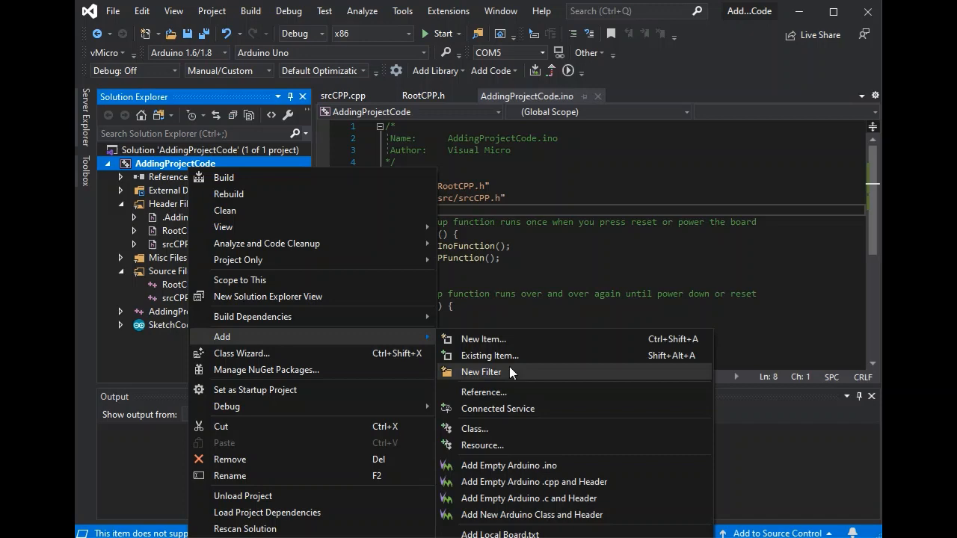
click(482, 337)
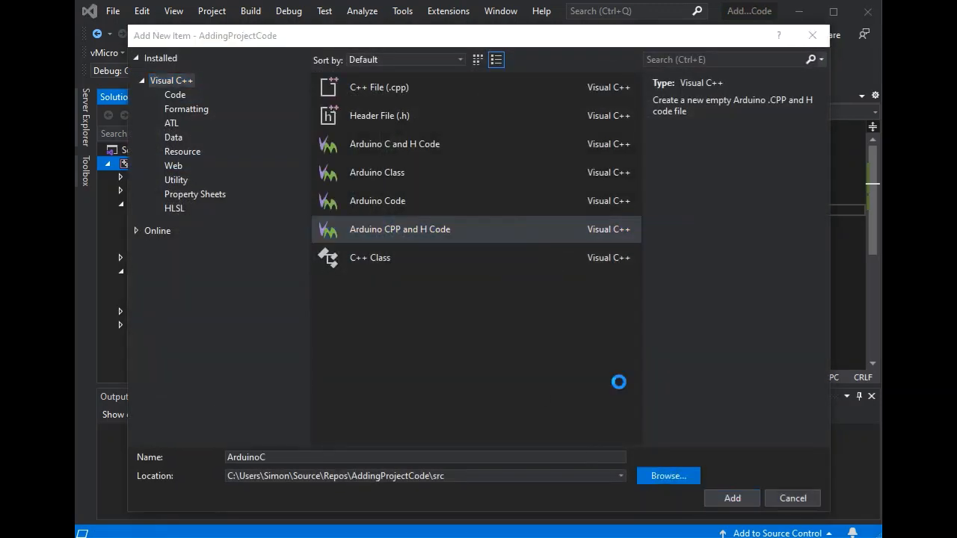
click(667, 475)
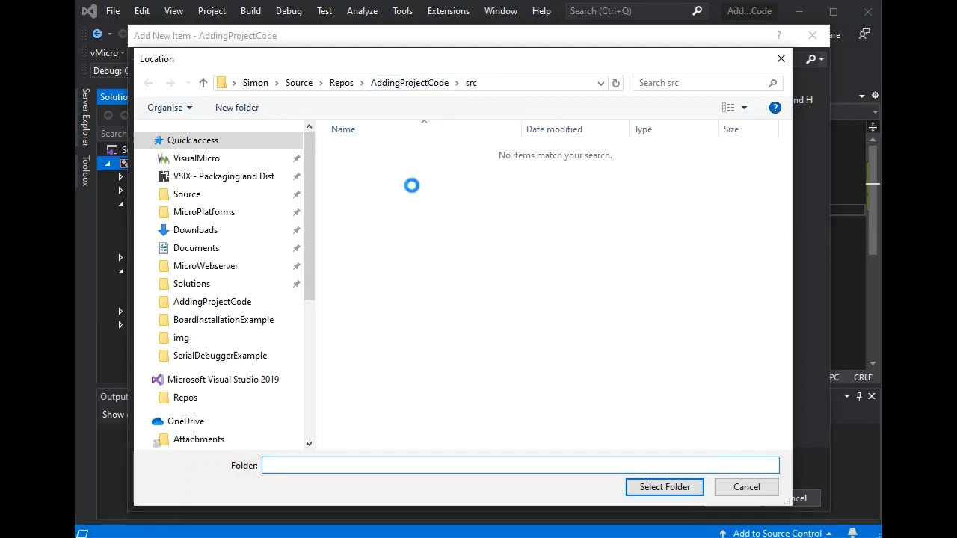
Create a SplitSrcCode folder inside src and select it as the new item's location
right_click(411, 187)
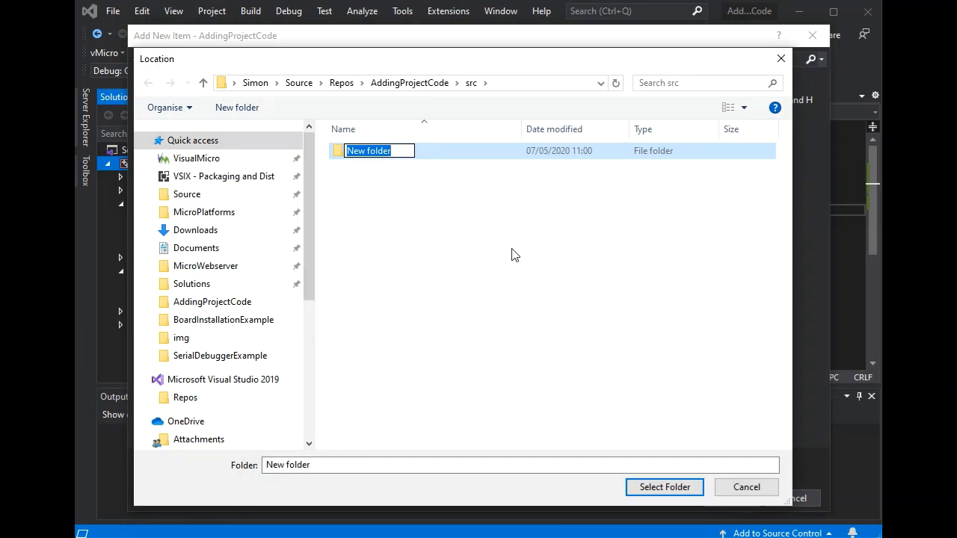
text(Split)
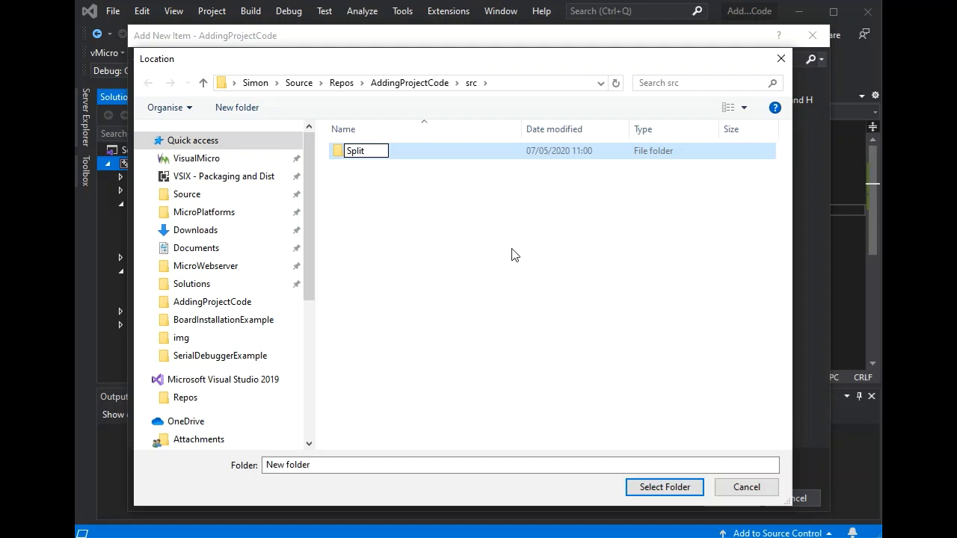
text(Sr)
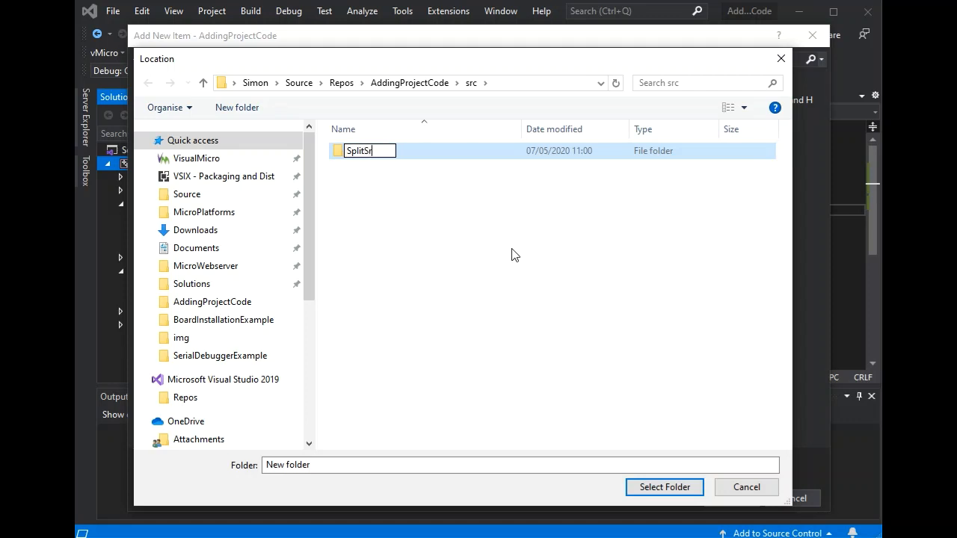
text(cCode)
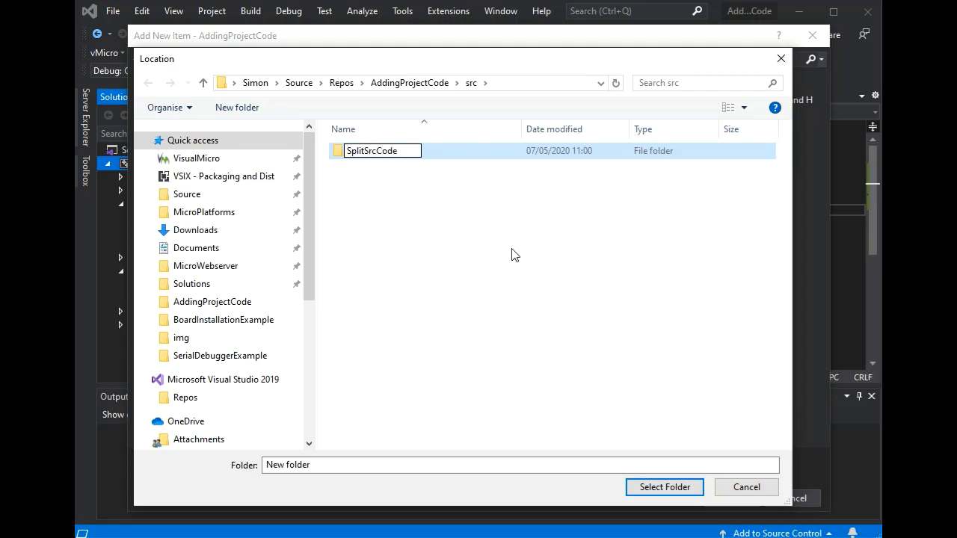
click(371, 150)
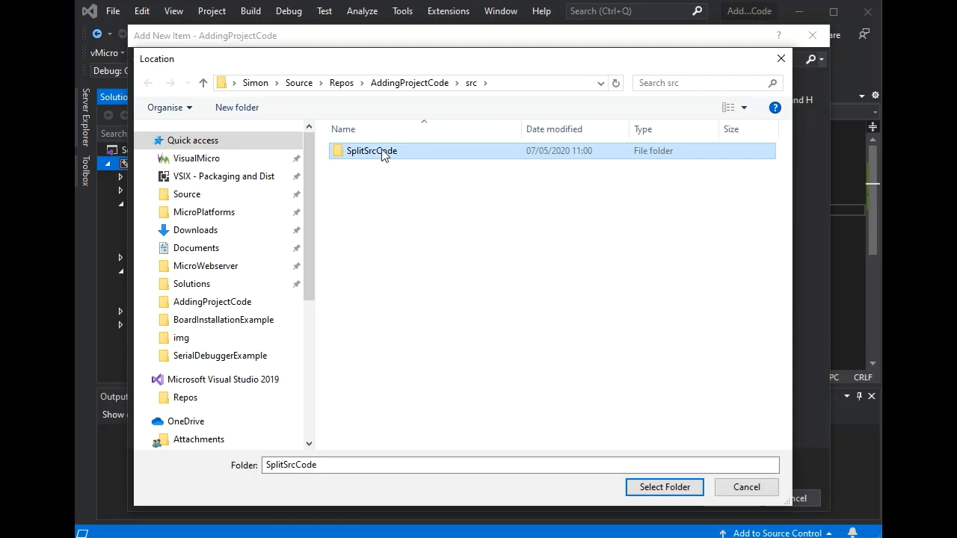
click(664, 488)
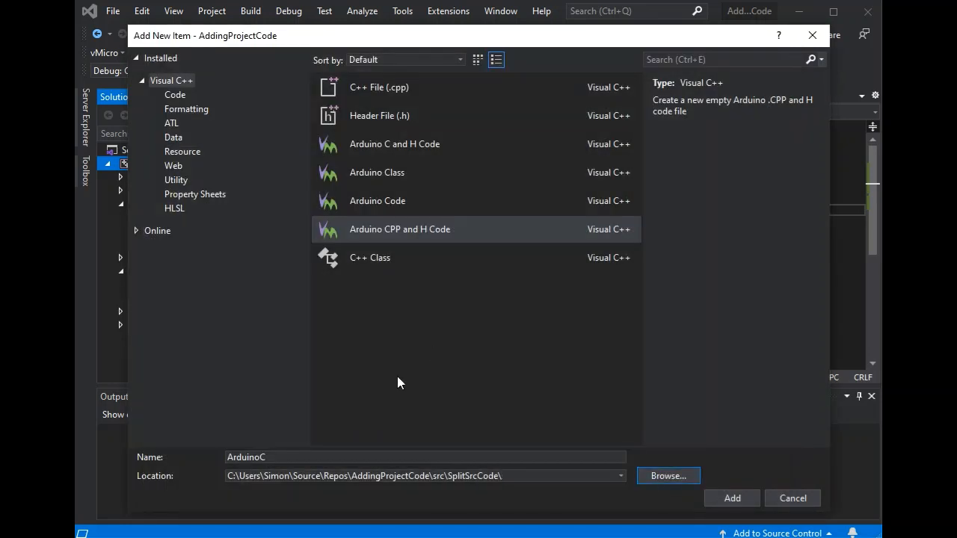
Name the item SplitSrcCode and add its .cpp and .h files to src/SplitSrcCode
click(425, 457)
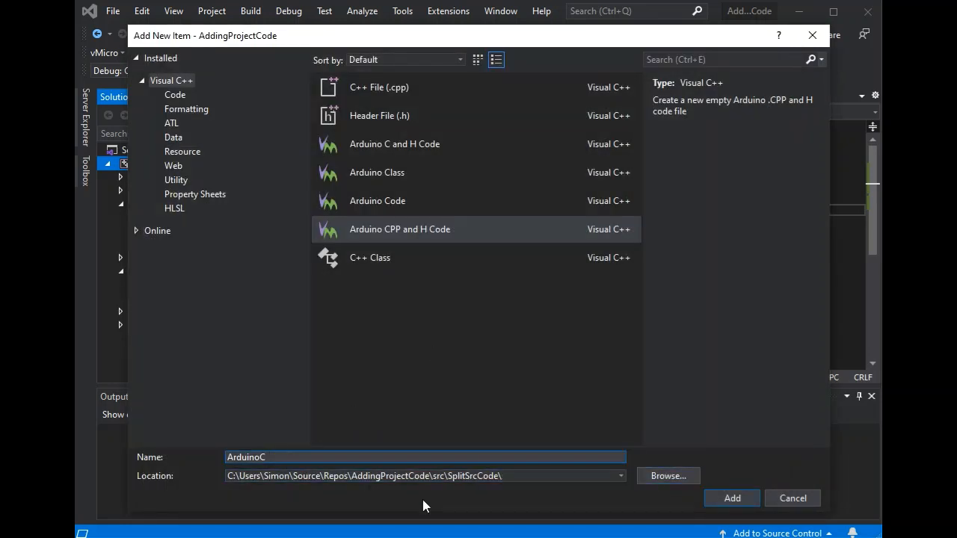
text(SplitSrcCode)
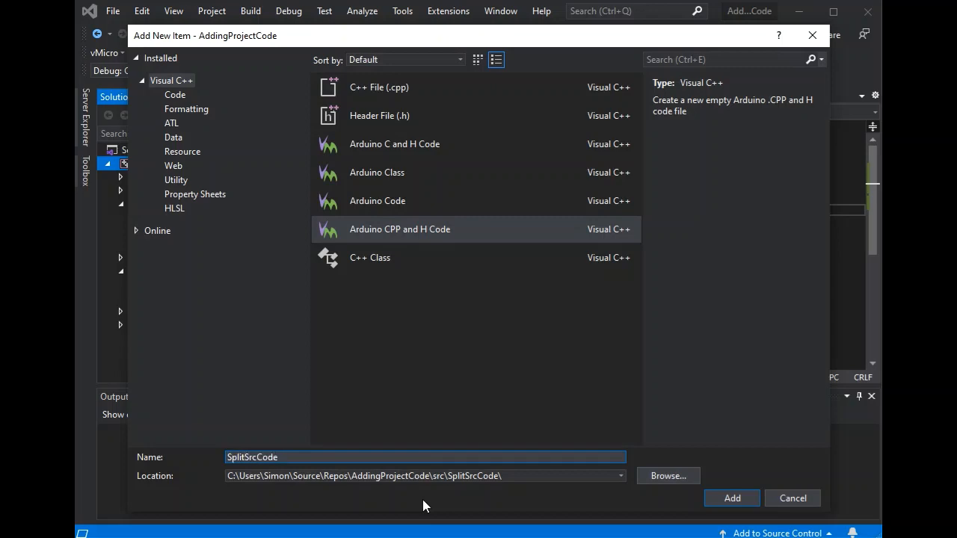
click(731, 498)
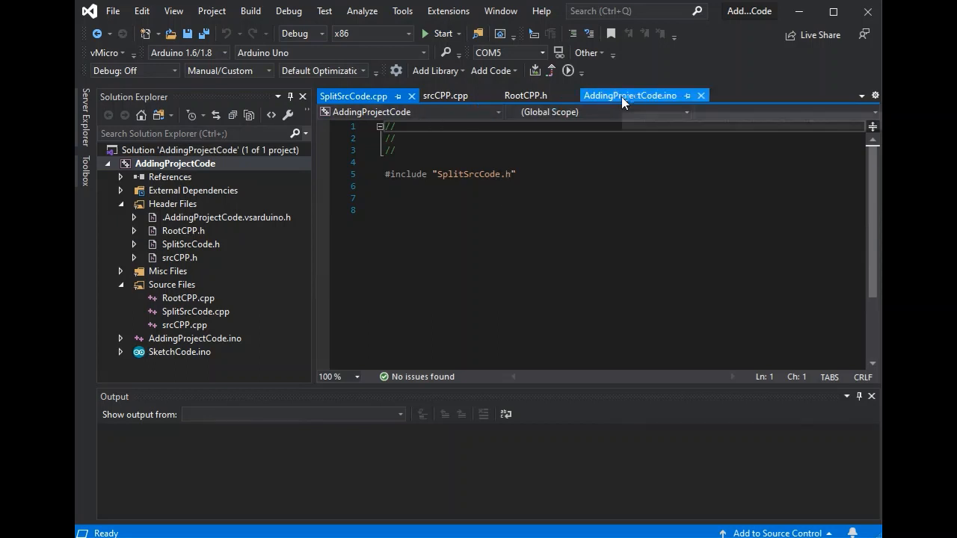
Add #include "src/SplitSrcCode/SplitSrcCode.h" to the AddingProjectCode.ino sketch
click(631, 96)
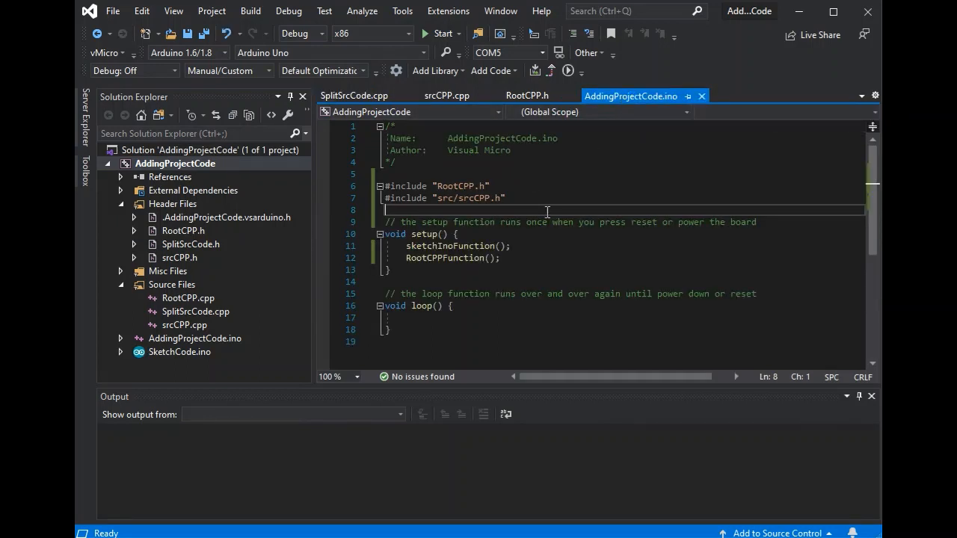
text(#include ")
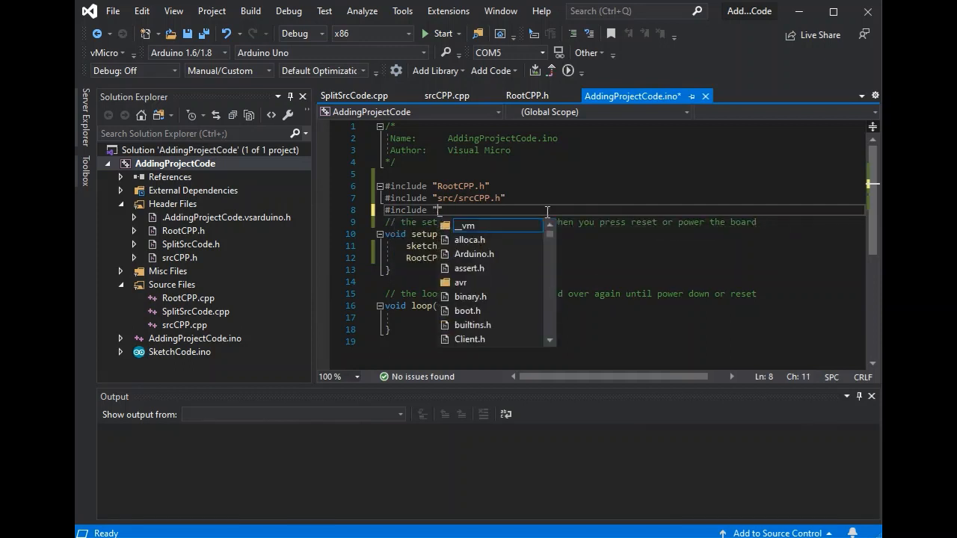
text(src/SplitSrcCode/SplitSrcCode.h)
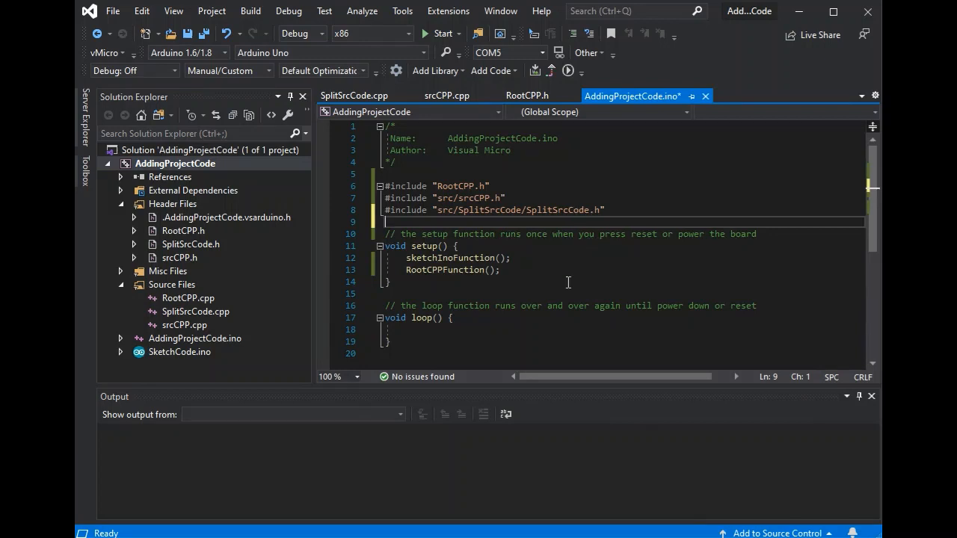
mouse_move(617, 290)
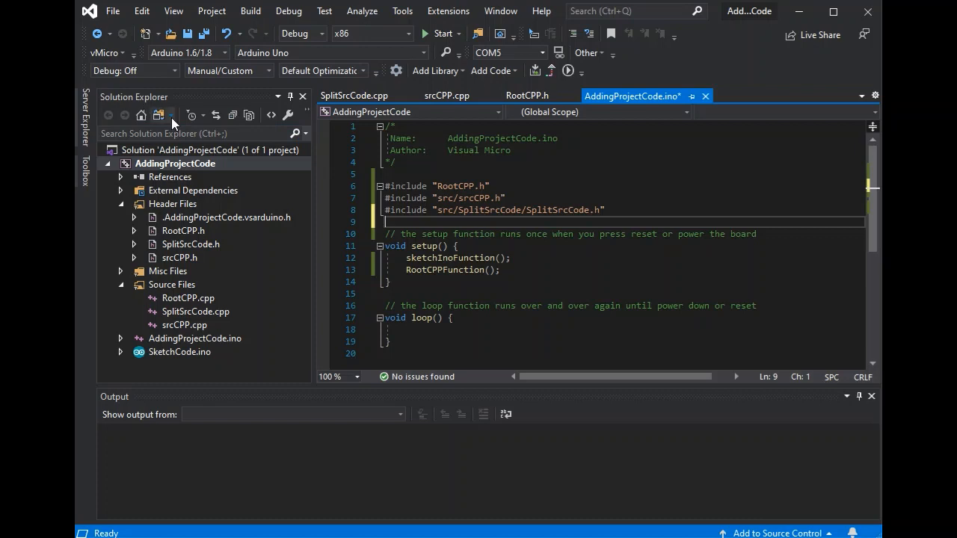
click(158, 115)
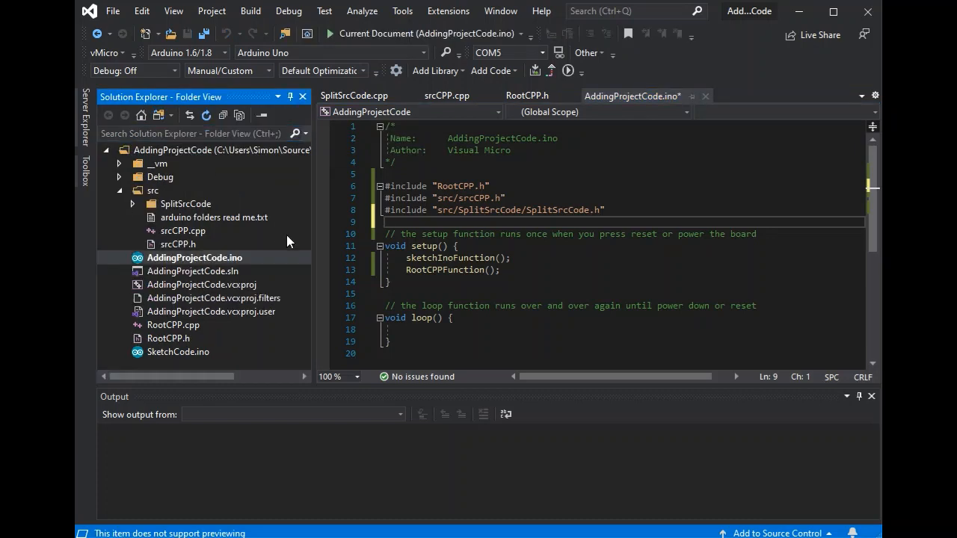
click(131, 203)
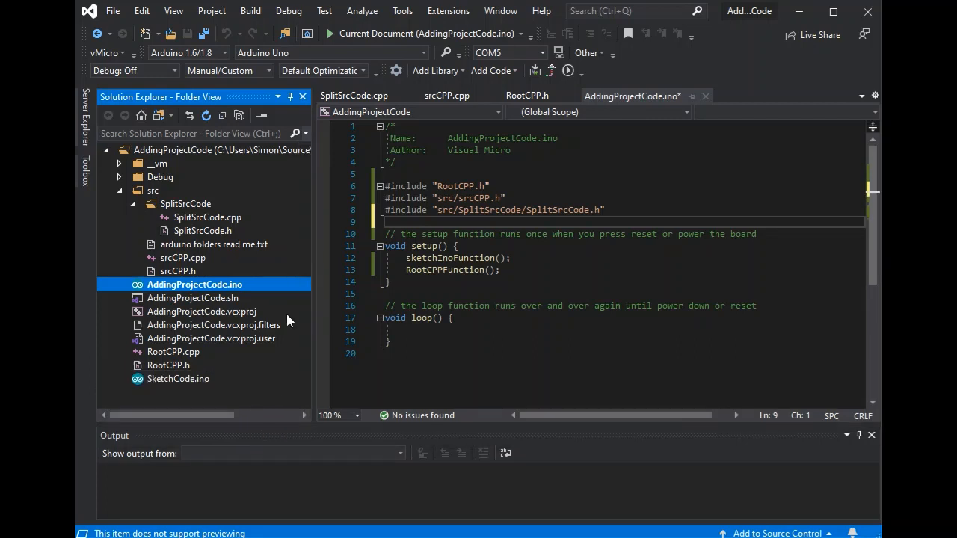
mouse_move(302, 364)
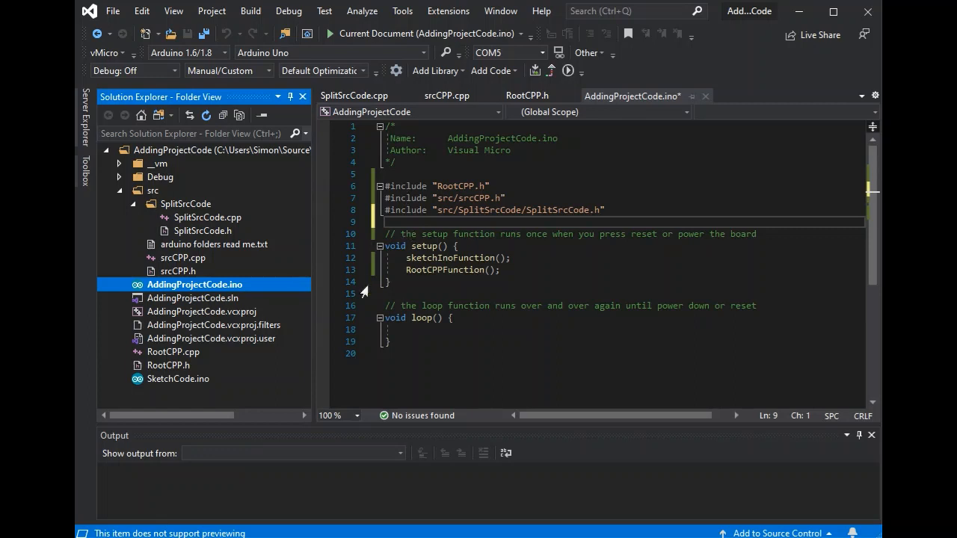
click(157, 115)
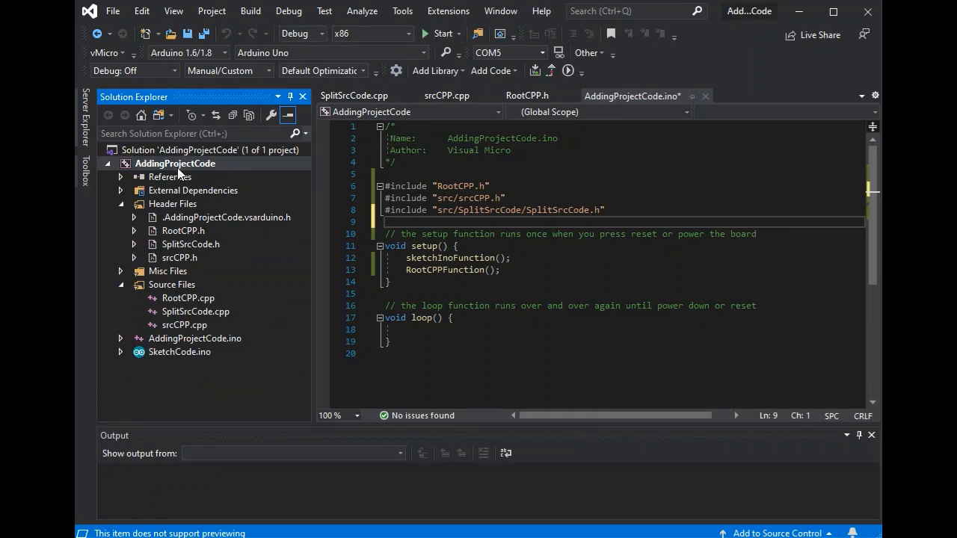
Start a new item using the empty Arduino Class template and name it SimonsClass
right_click(175, 163)
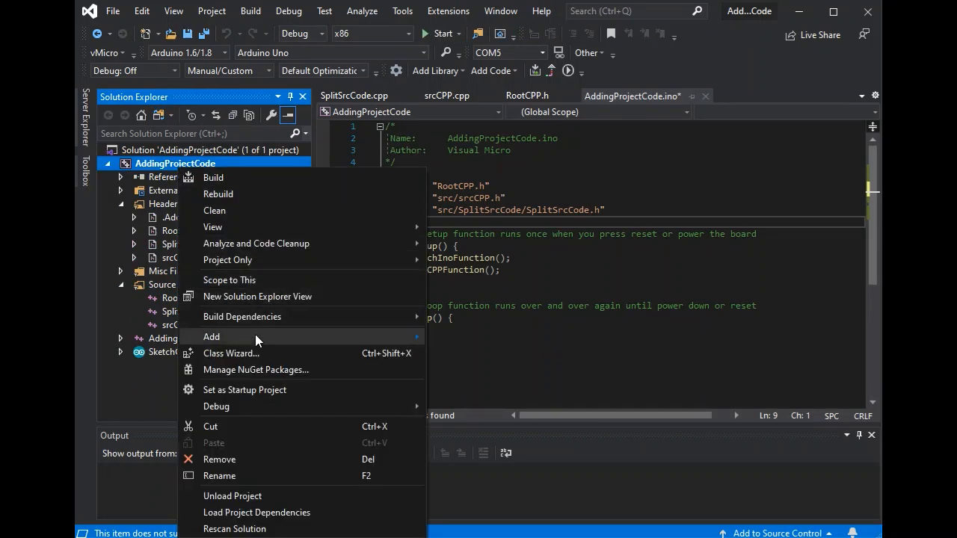
click(212, 336)
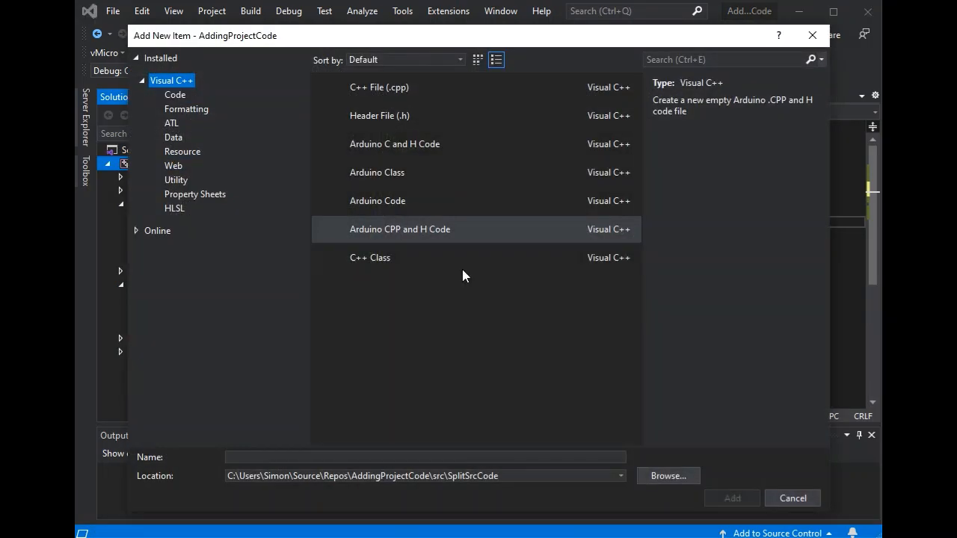
click(395, 143)
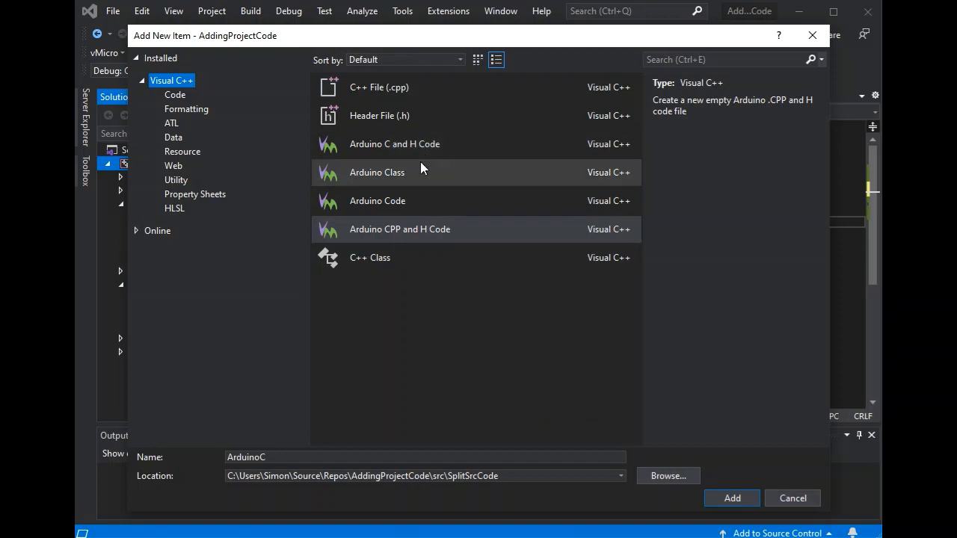
click(377, 172)
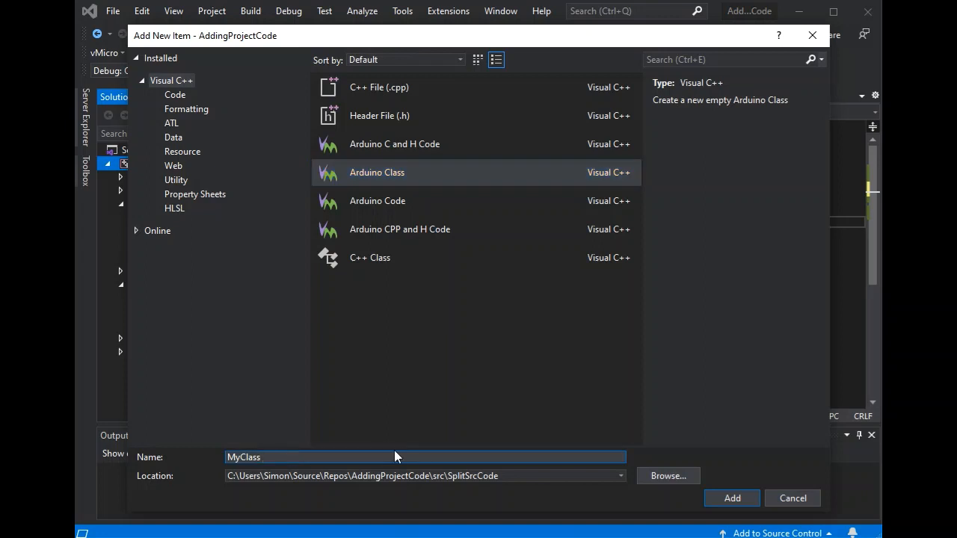
text(Simons)
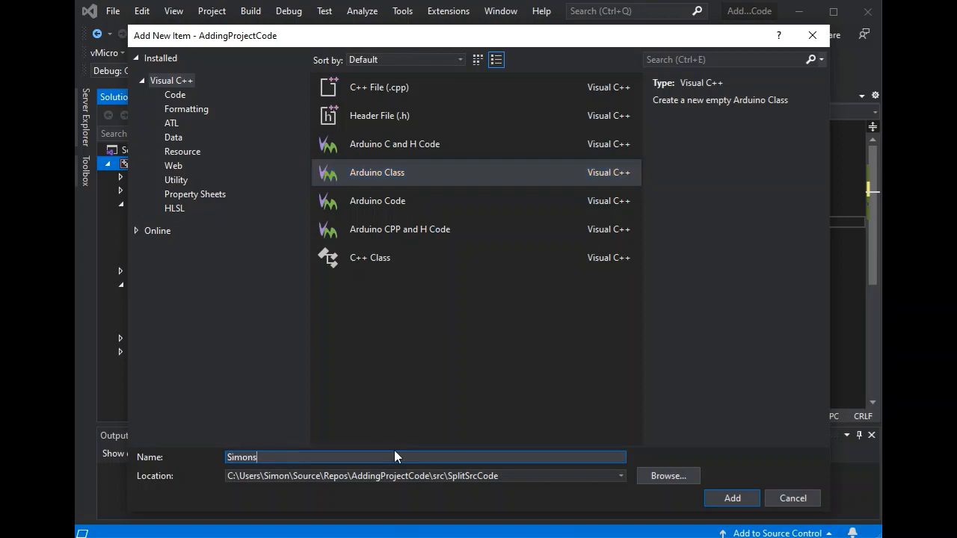
text(Class)
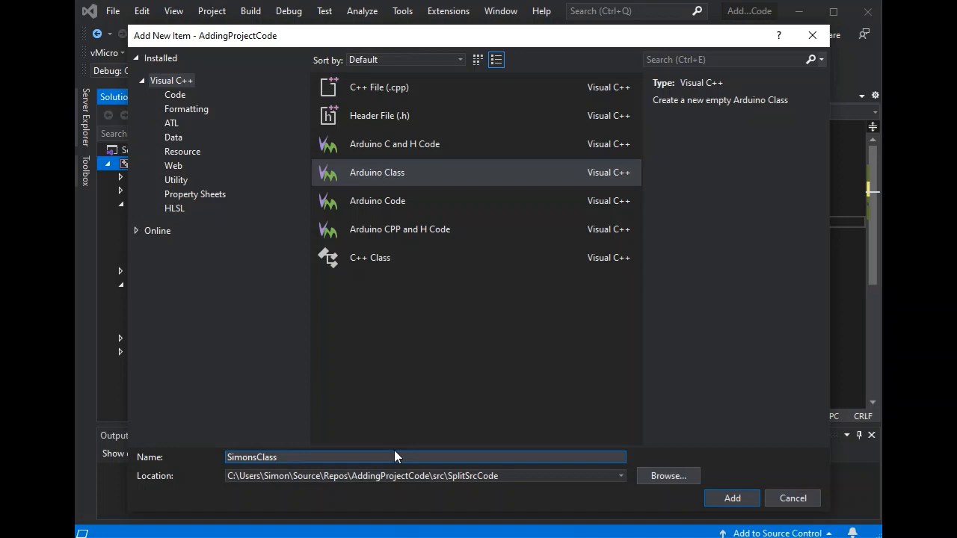
Trim the location back to the project root and create the SimonsClass files
click(422, 475)
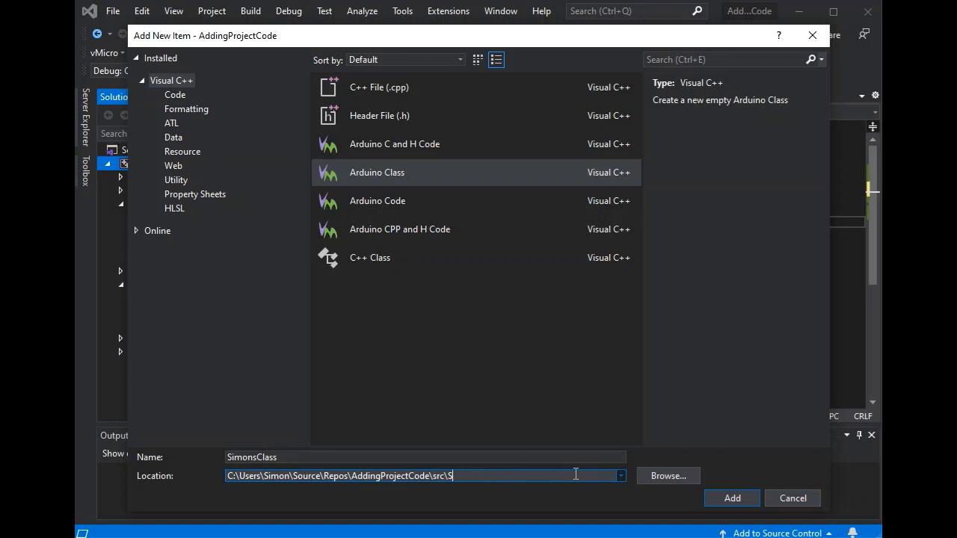
key(Backspace)
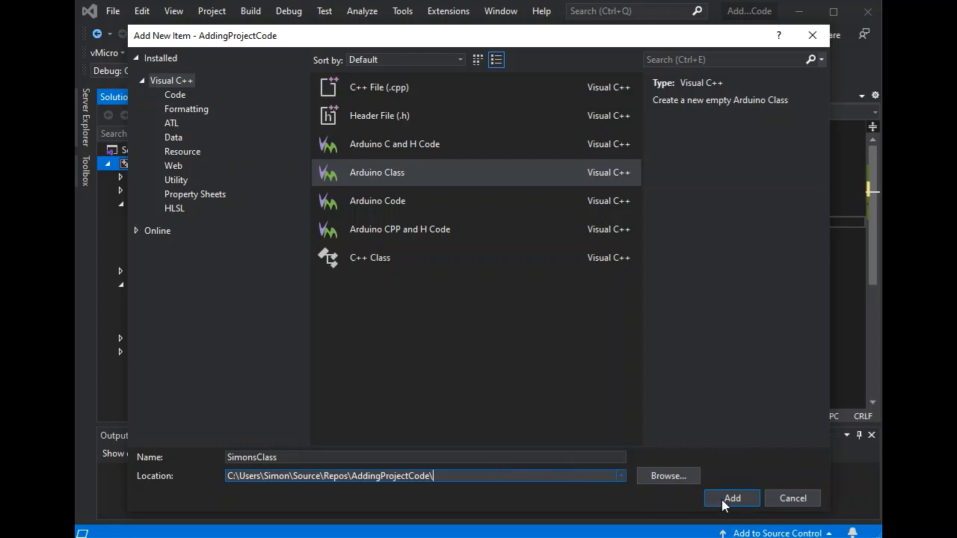
click(731, 497)
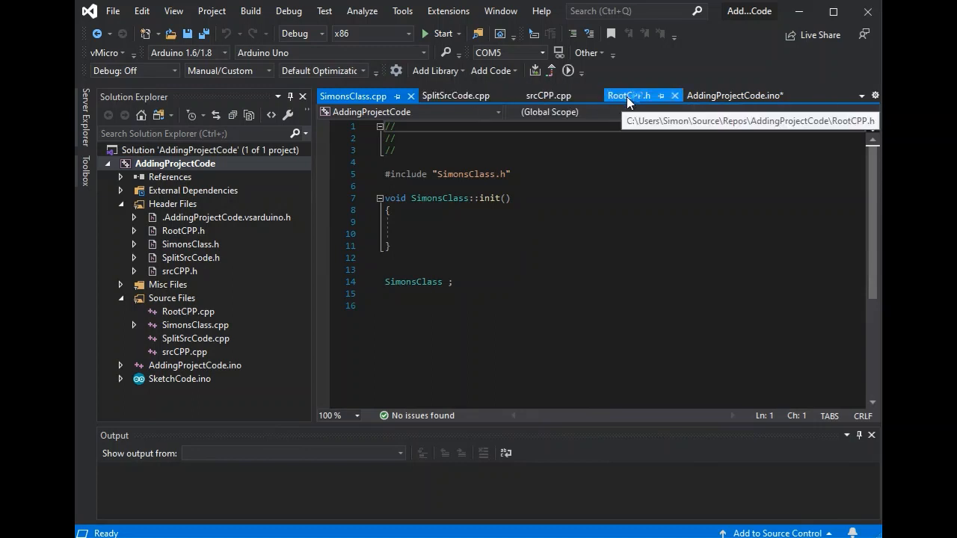
Add #include "SimonsClass.h" under the existing includes in AddingProjectCode.ino
click(734, 96)
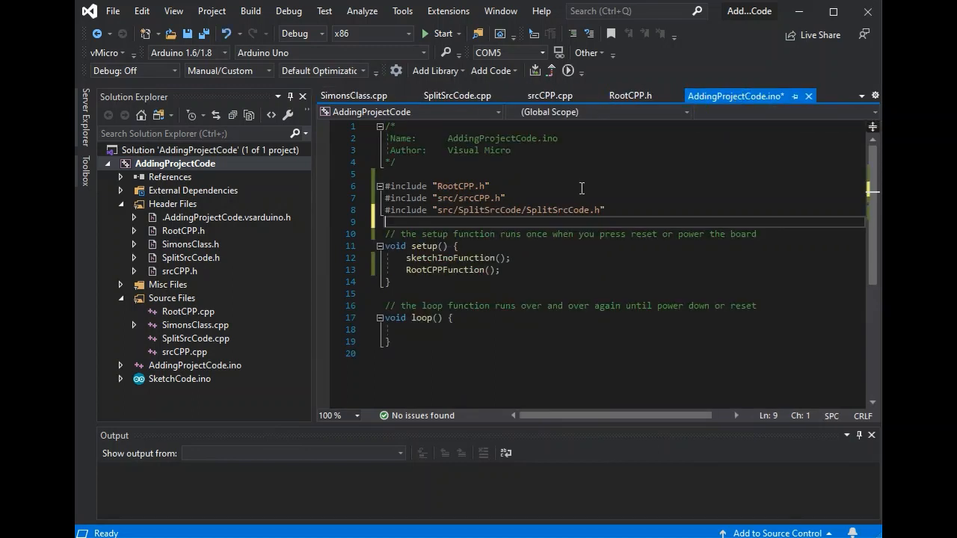
text(#include)
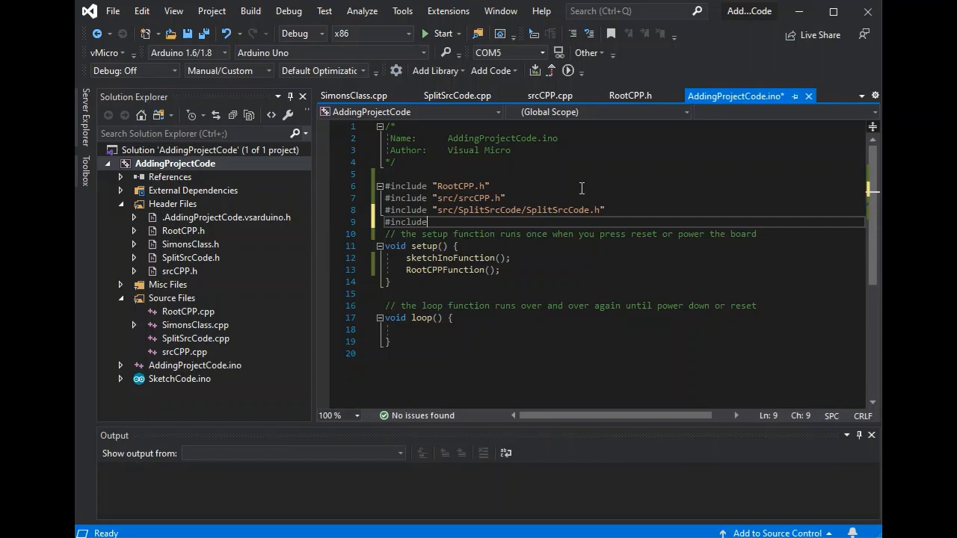
text("si)
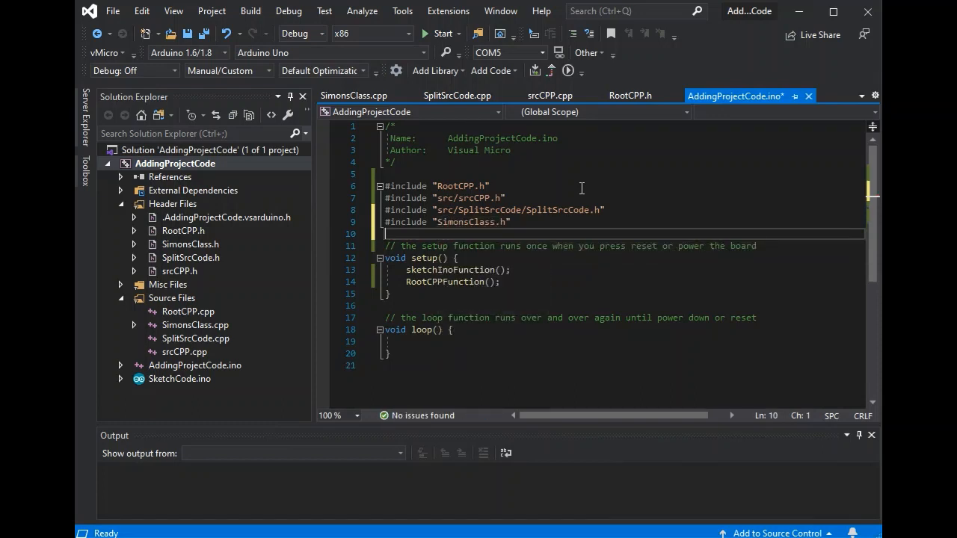
Begin a SimonsClass reference after RootCPPFunction() in setup() and then discard it
click(353, 96)
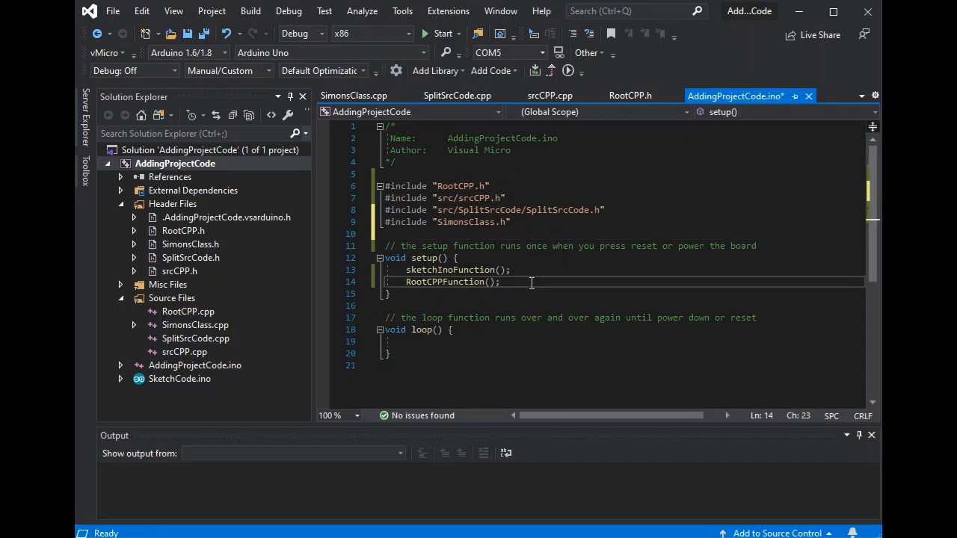
text(SimonsClass)
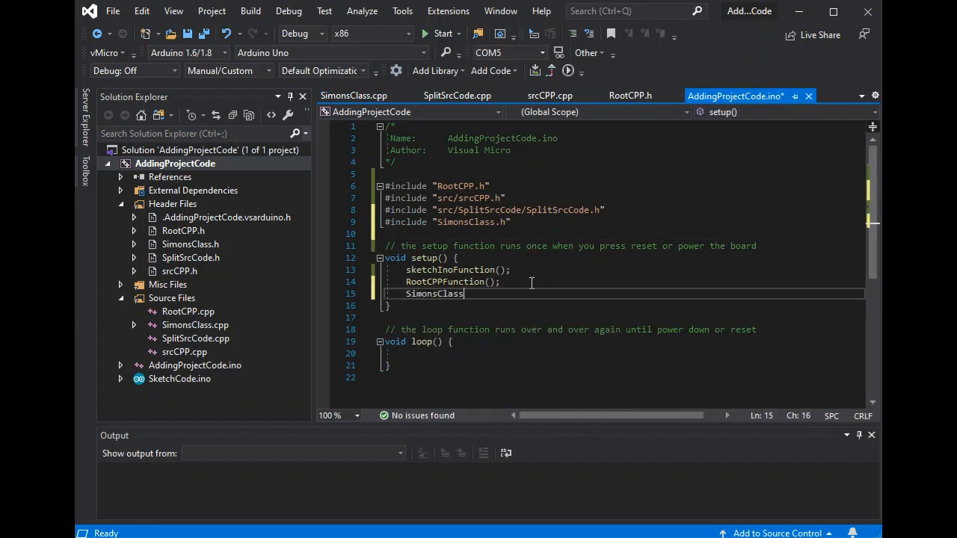
text(,)
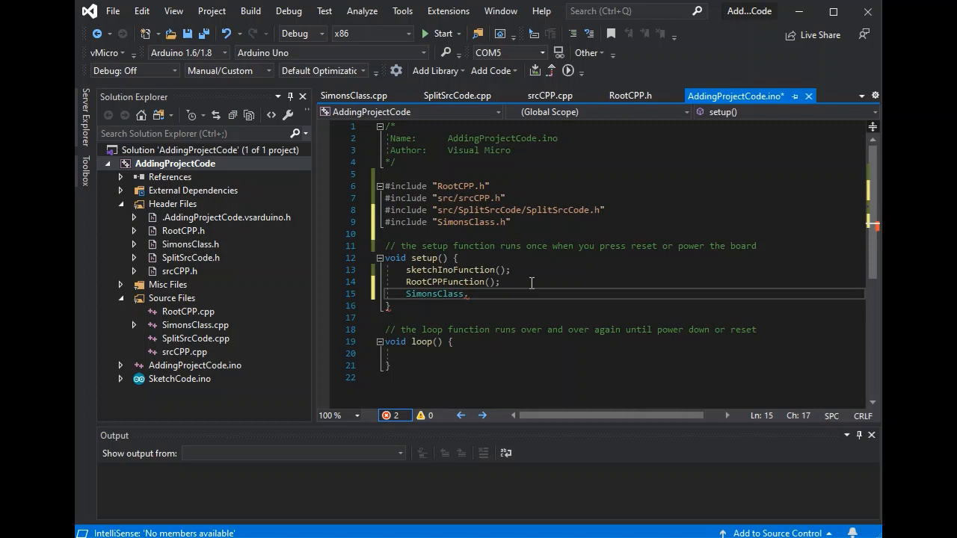
key(Backspace)
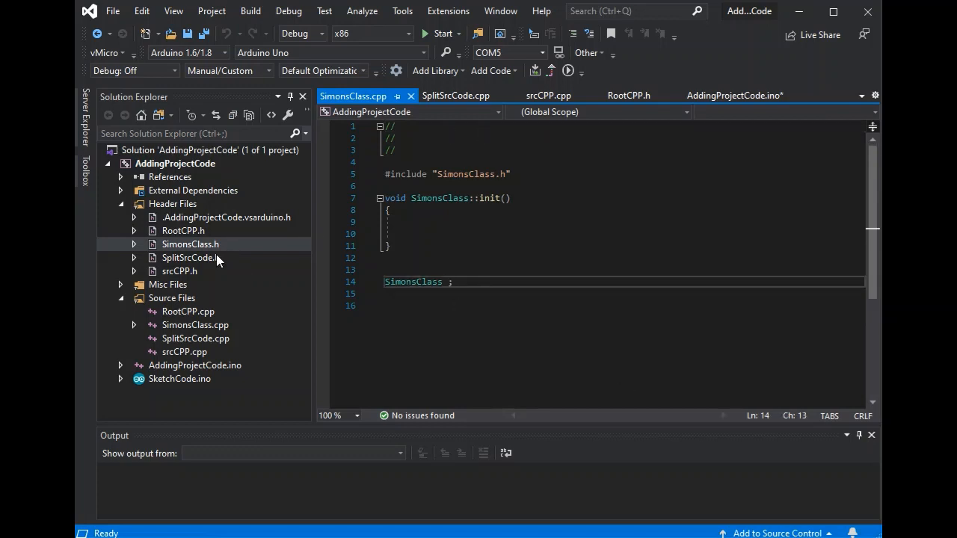
double_click(190, 257)
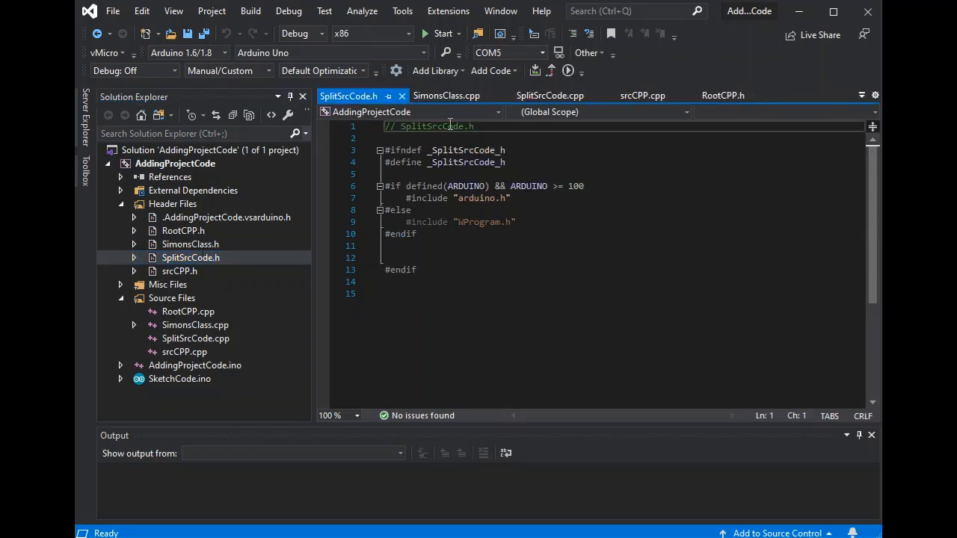
double_click(190, 243)
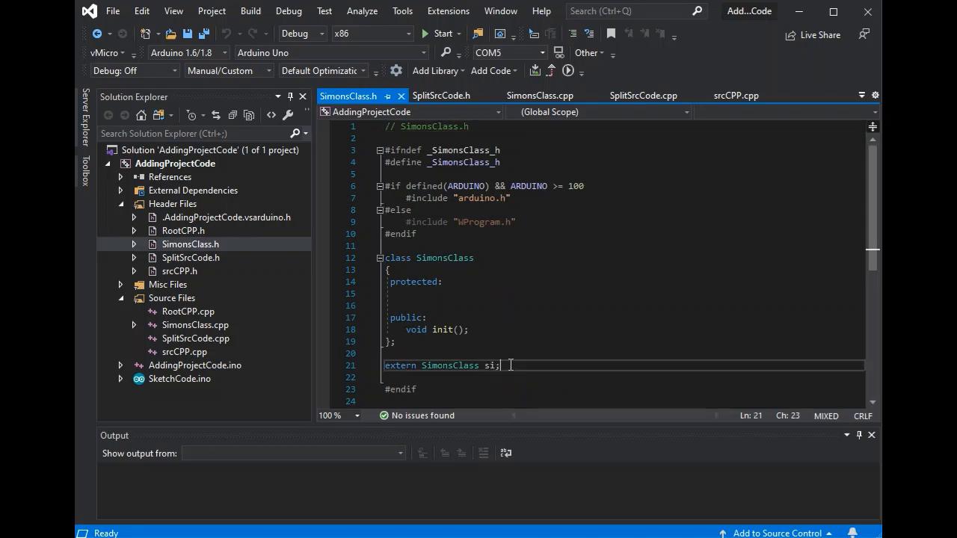
double_click(488, 365)
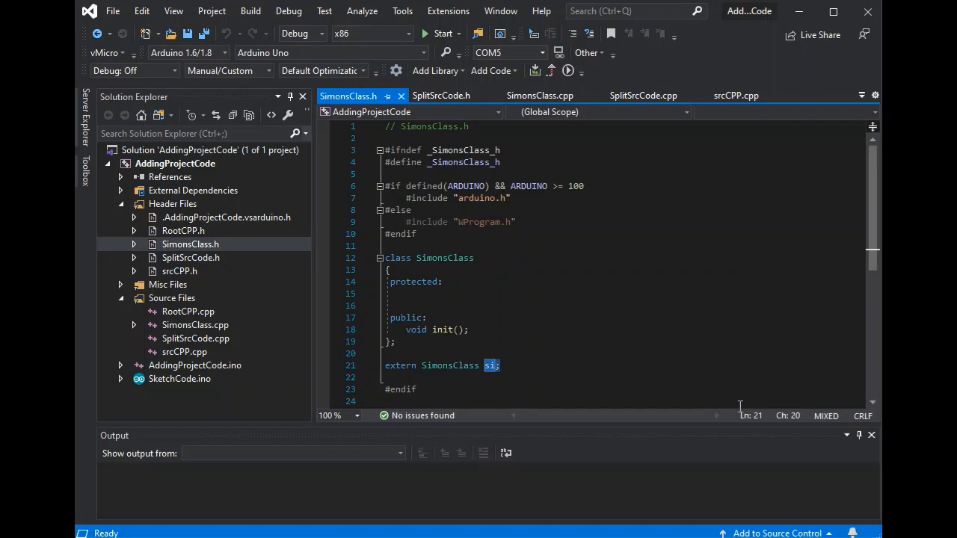
click(485, 365)
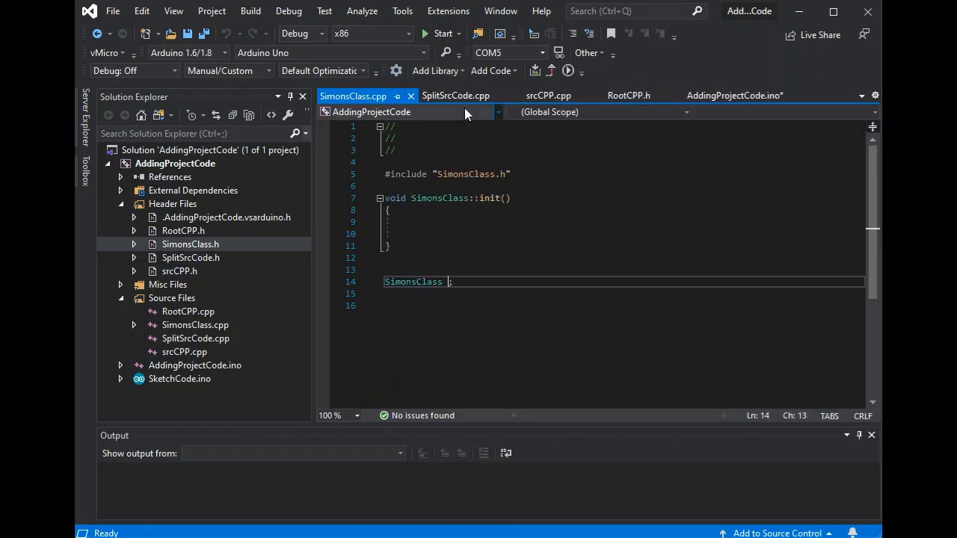
Add the call si.init(); inside setup() after RootCPPFunction() in AddingProjectCode.ino
click(736, 95)
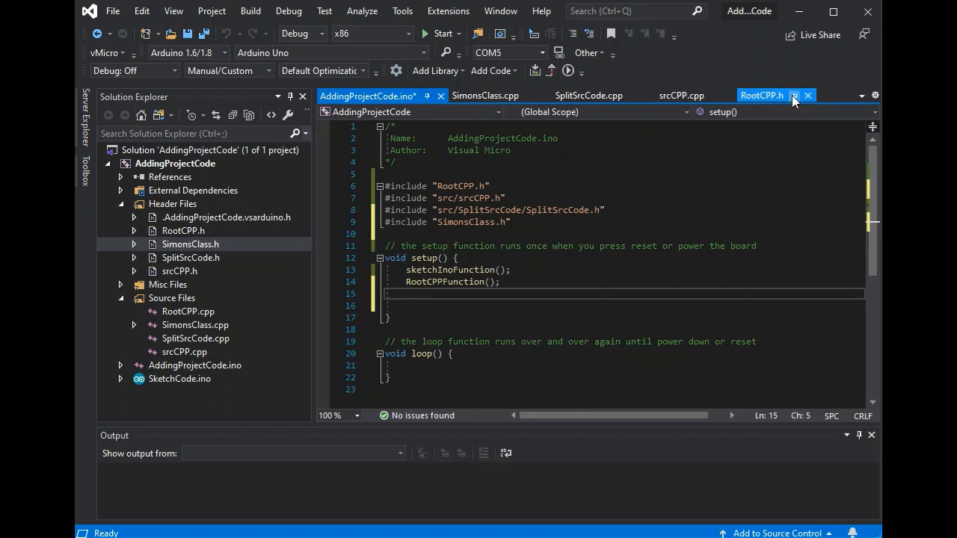
text(s)
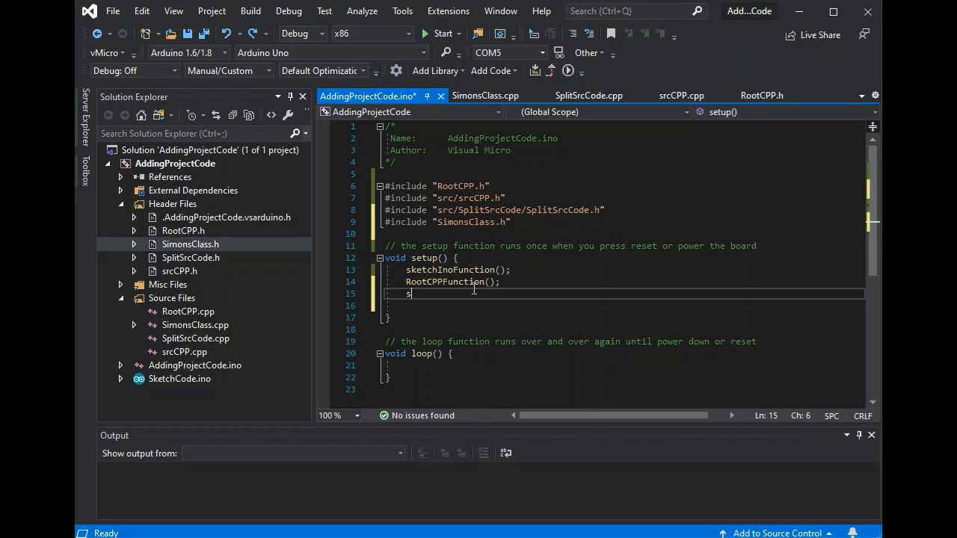
text(i.init)
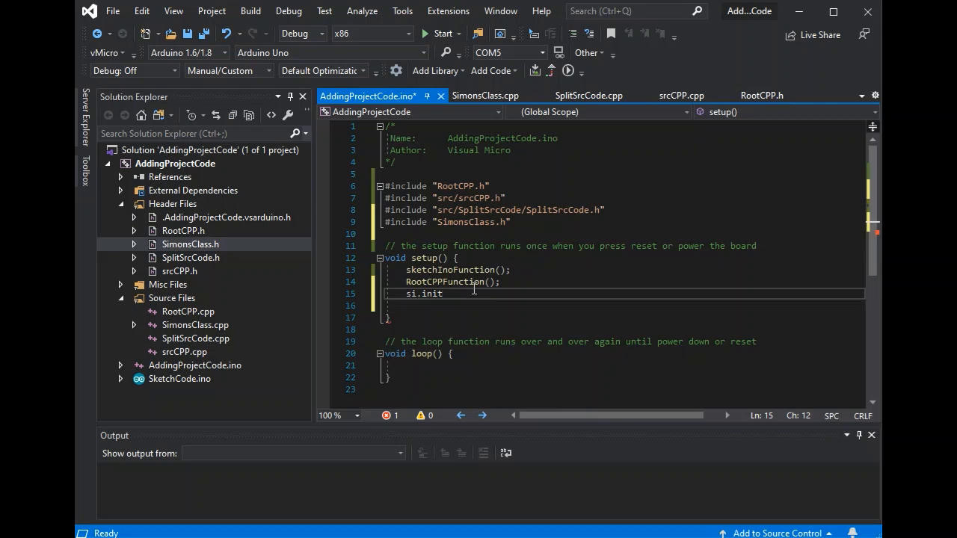
text(();)
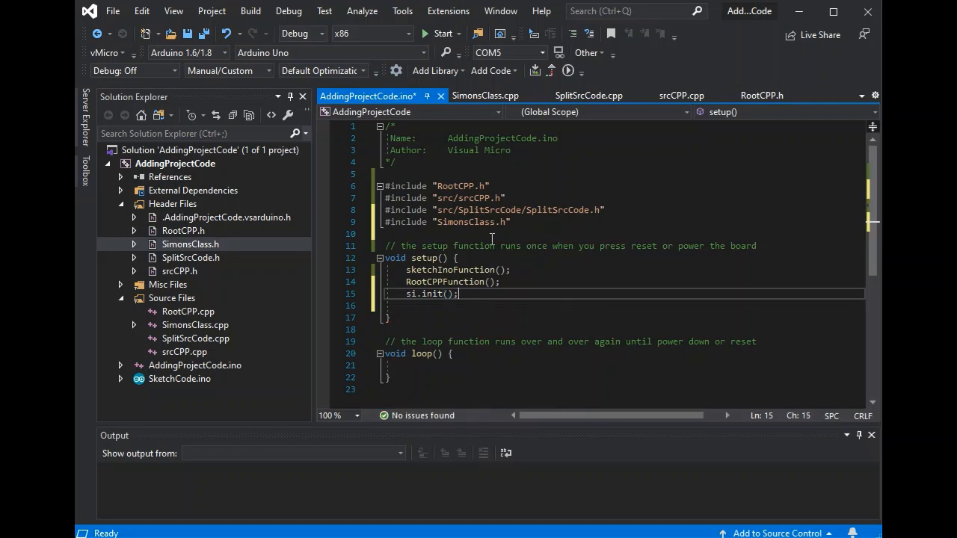
mouse_move(487, 299)
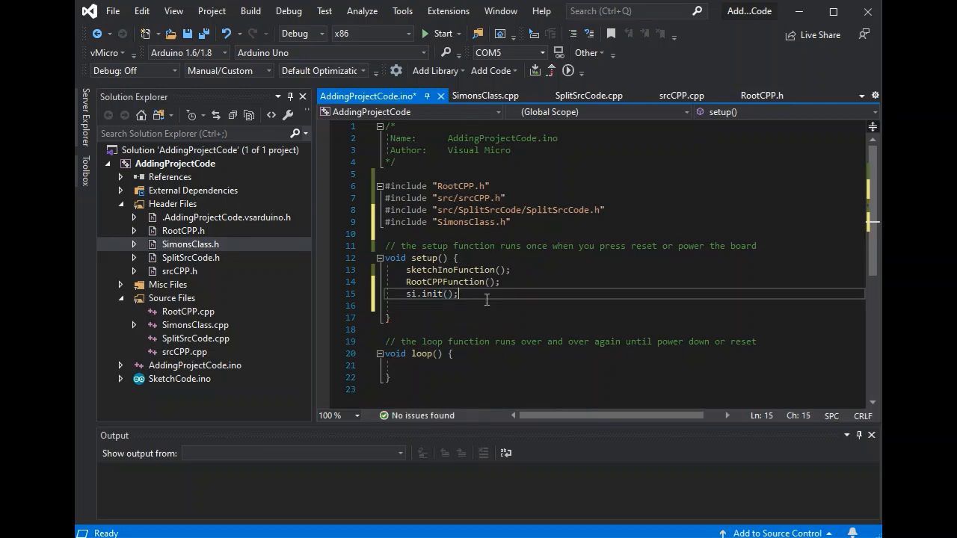
mouse_move(505, 308)
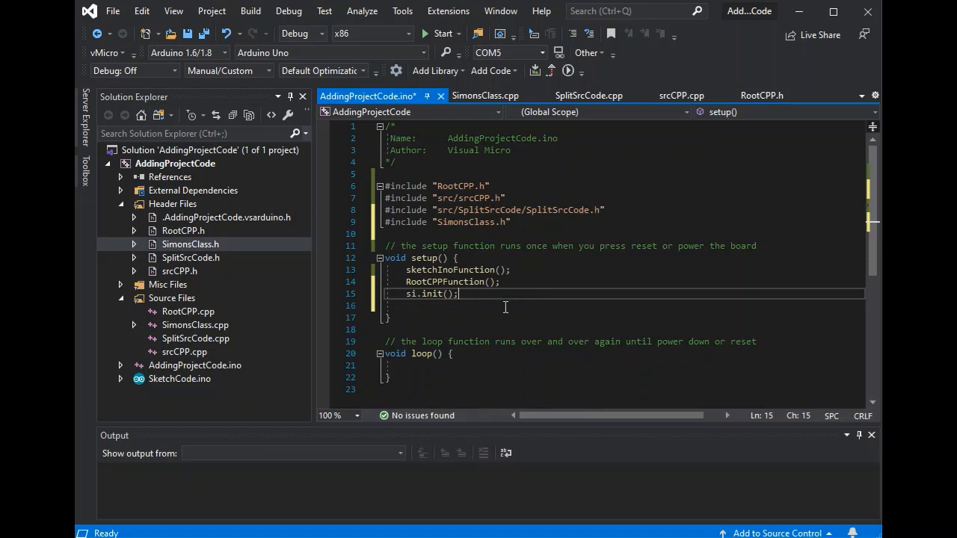
mouse_move(517, 185)
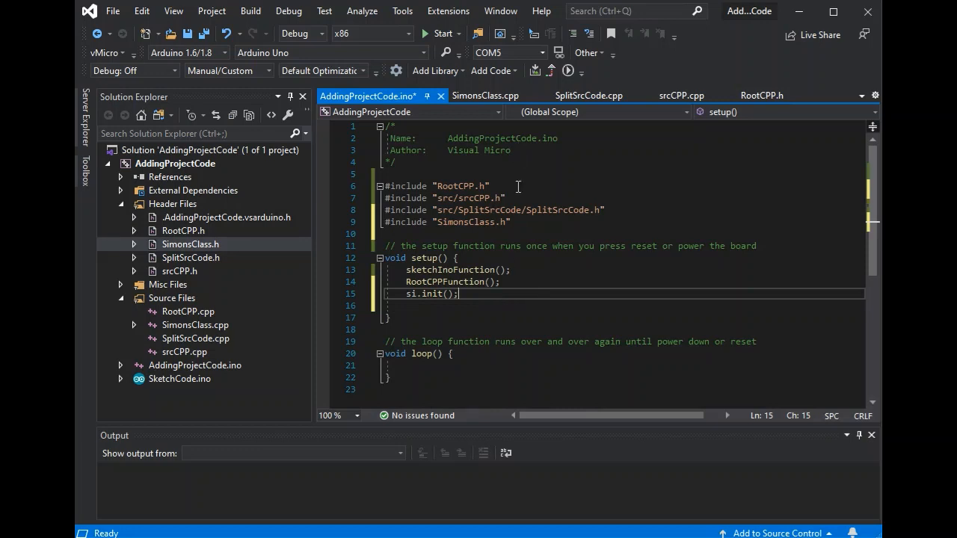